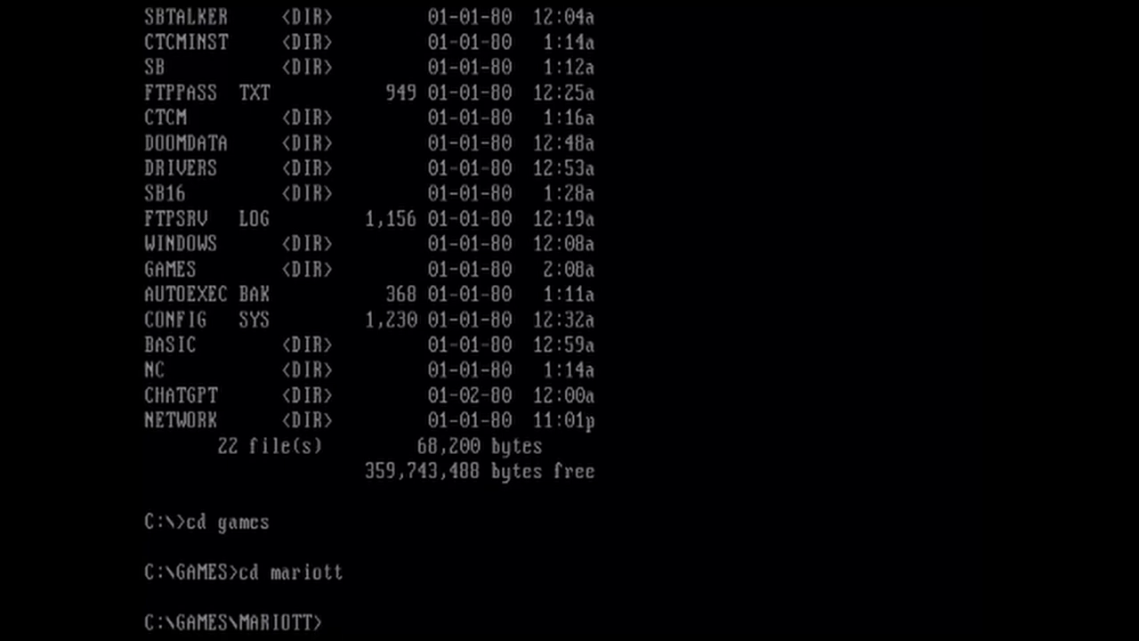
Run 'mario' from C:\GAMES\MARIOTT to start Mario Teaches Typing
type("mario")
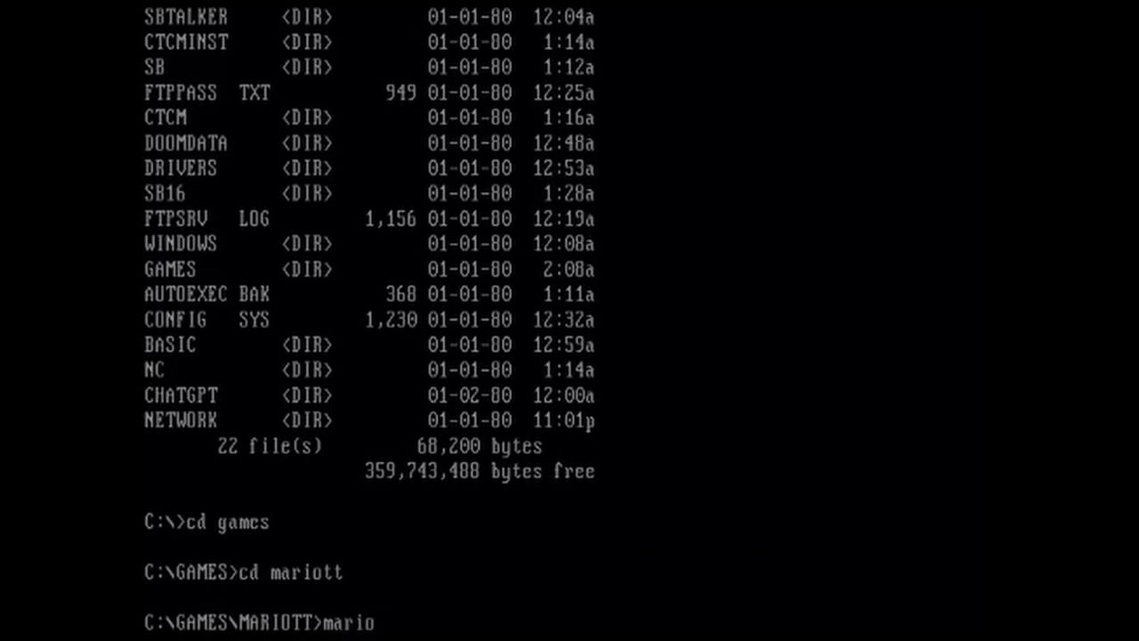
key("Enter")
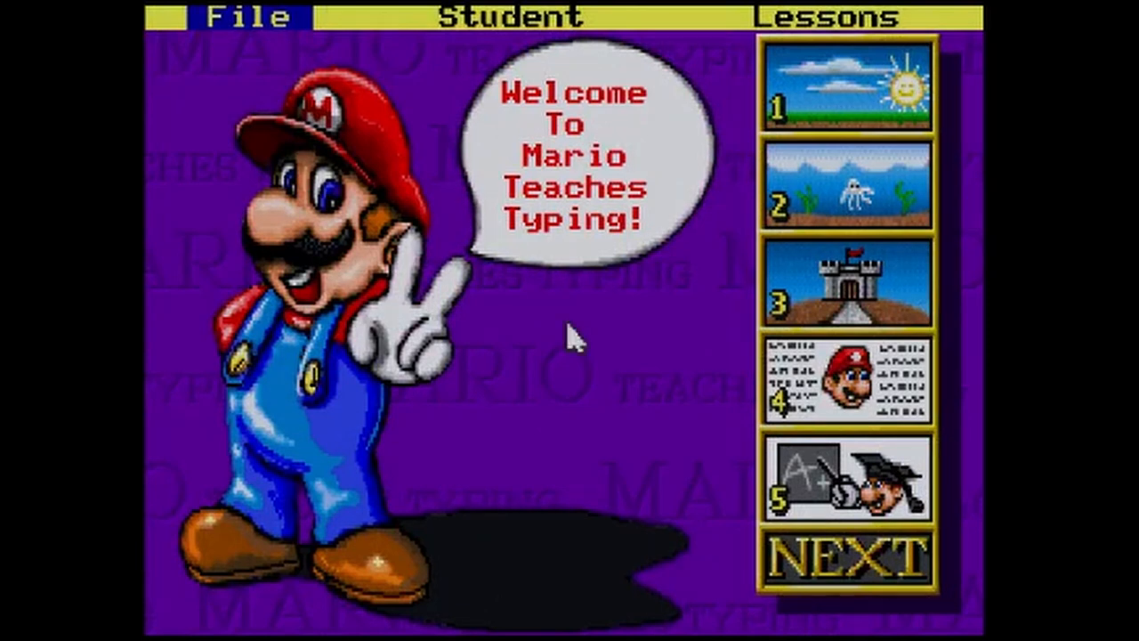
mouse_move(229, 28)
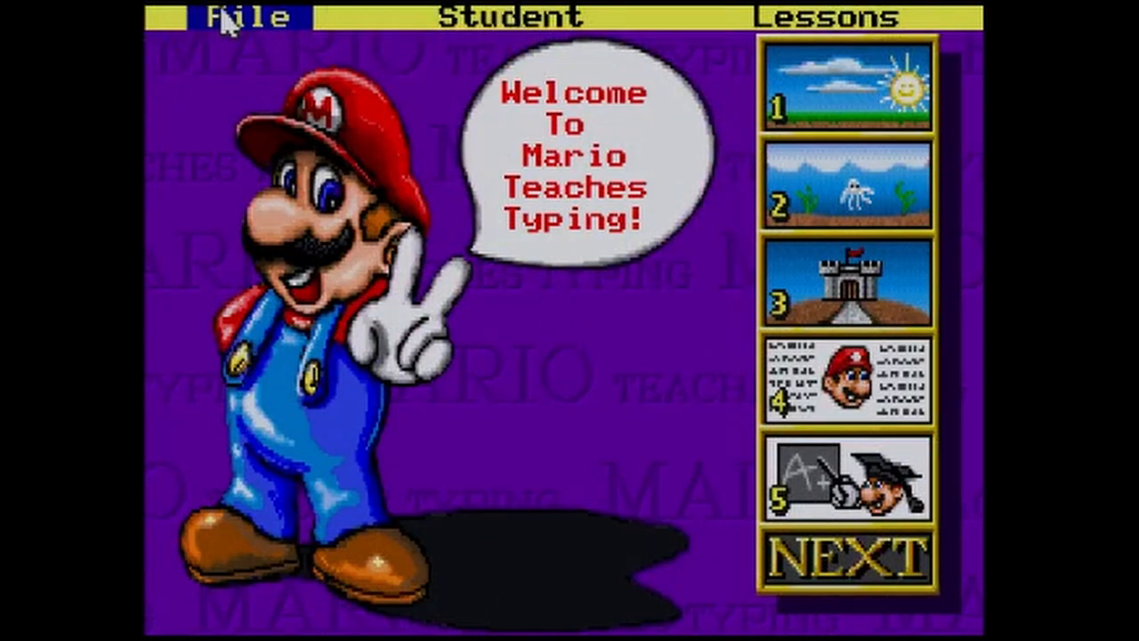
Create a new student named JOEL and finish the character setup
left_click(256, 18)
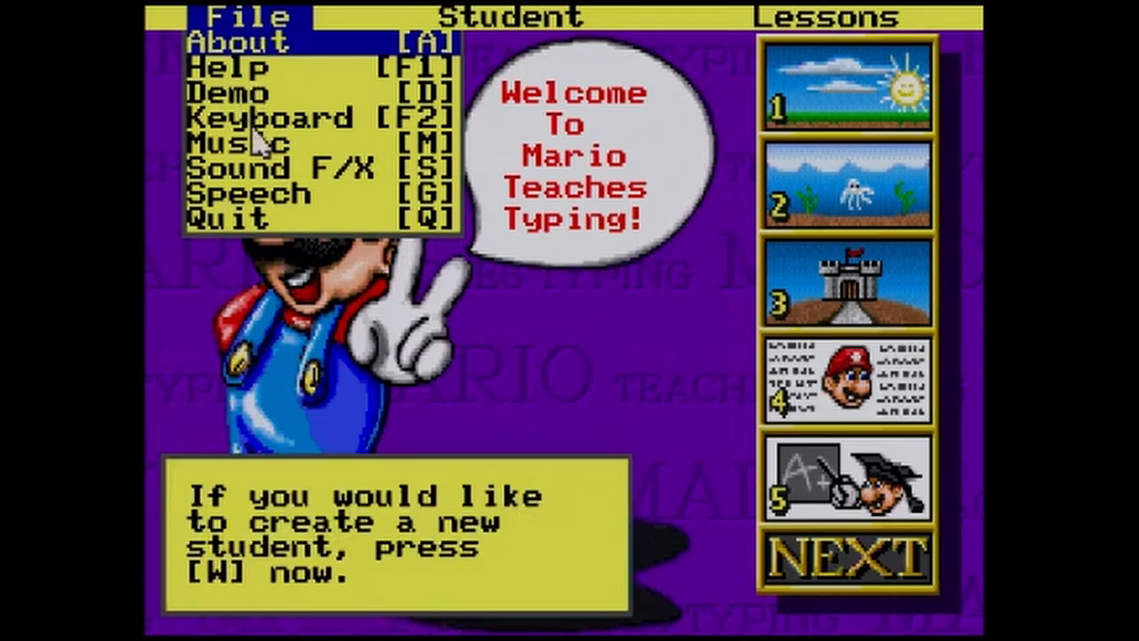
left_click(510, 20)
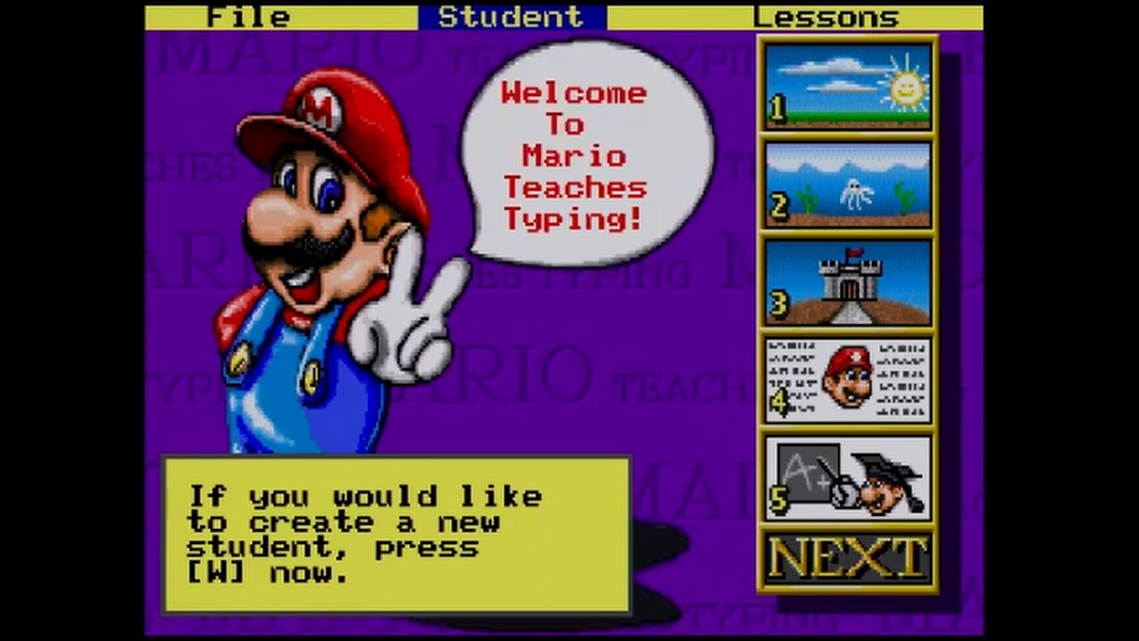
type("W")
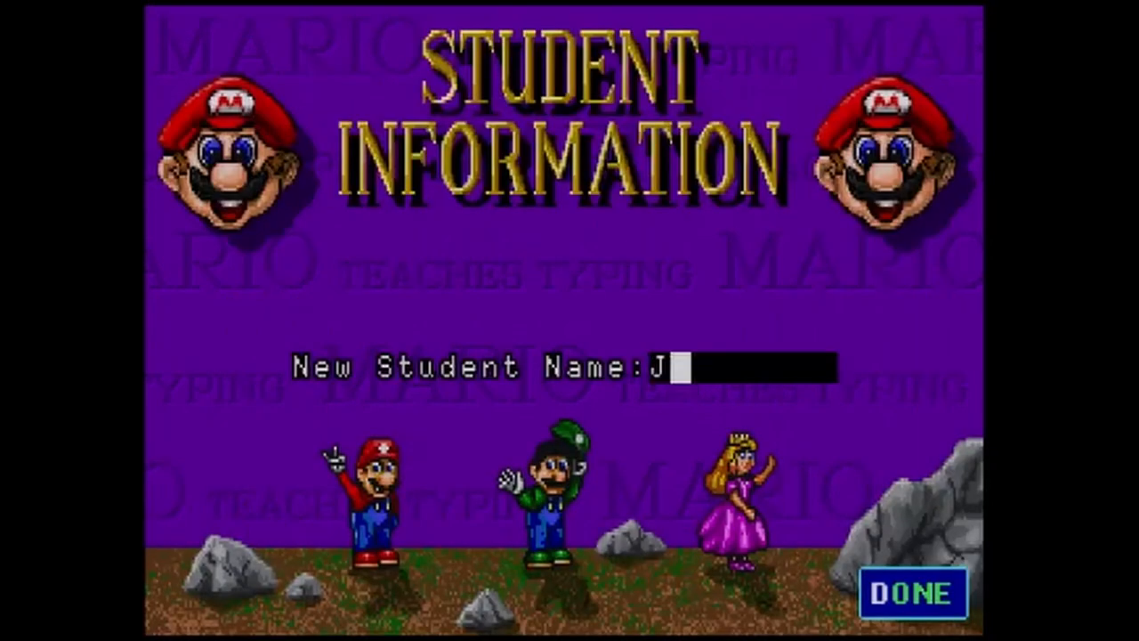
type("OEL")
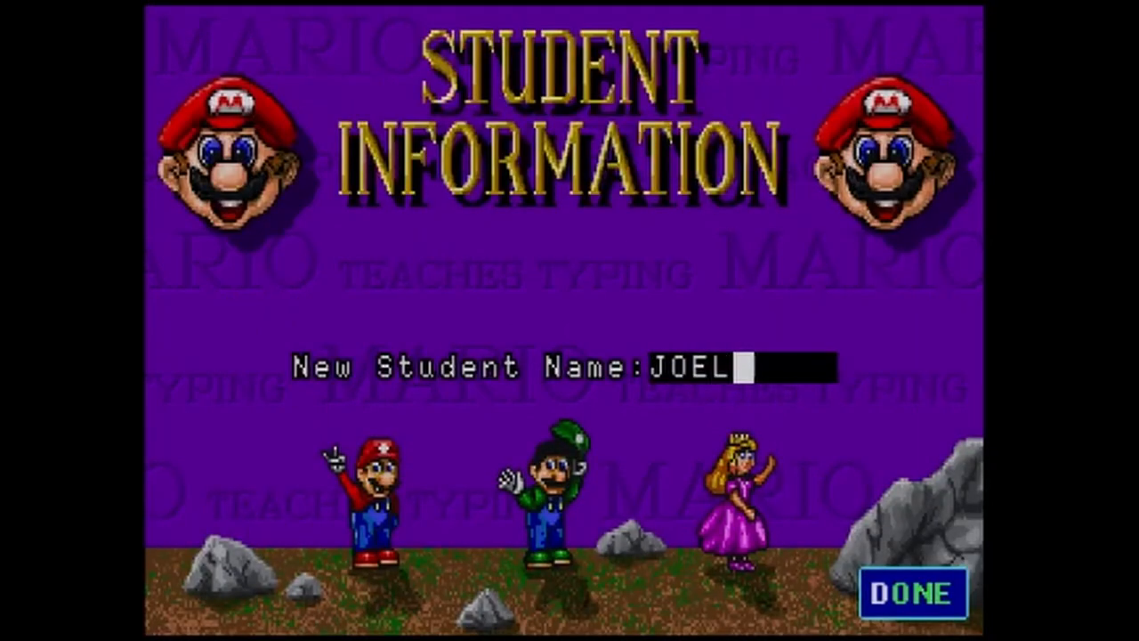
left_click(913, 593)
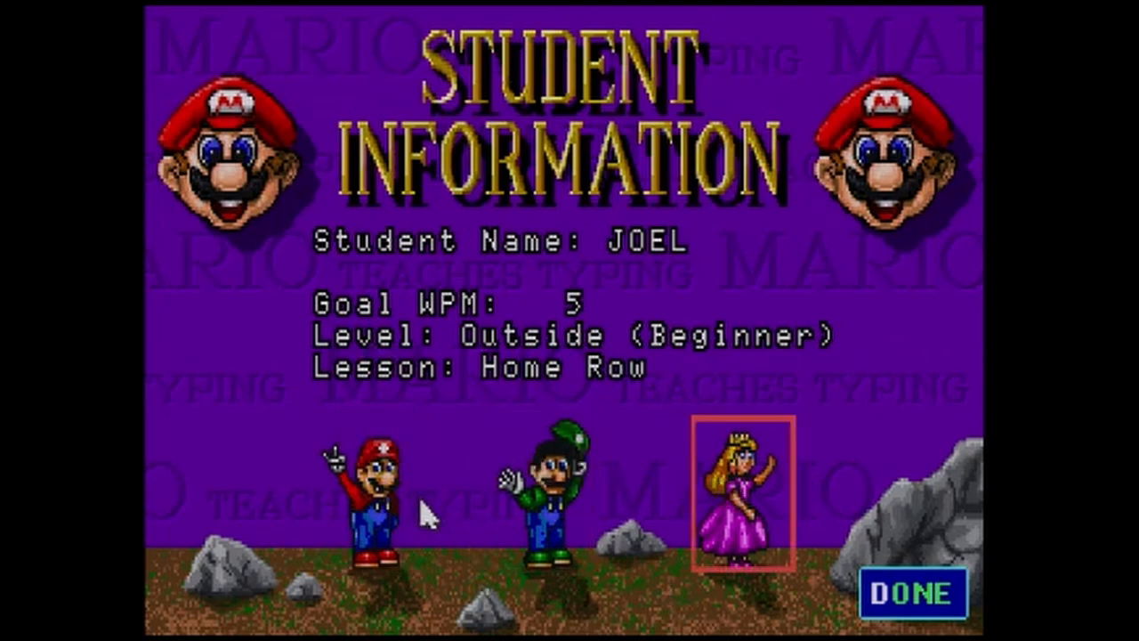
left_click(374, 508)
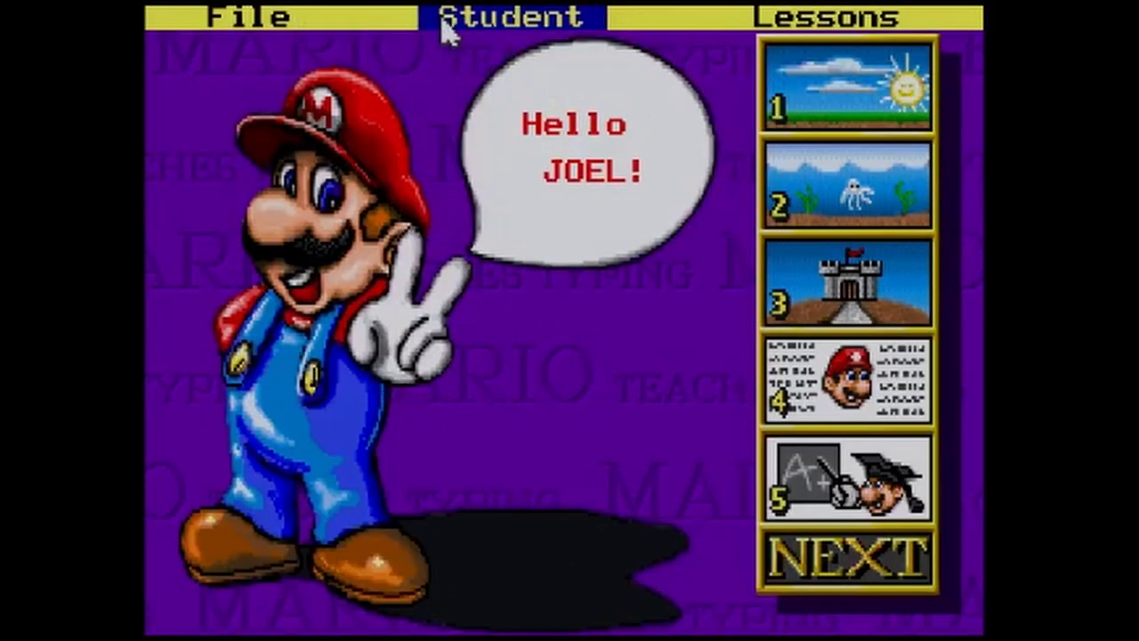
mouse_move(540, 29)
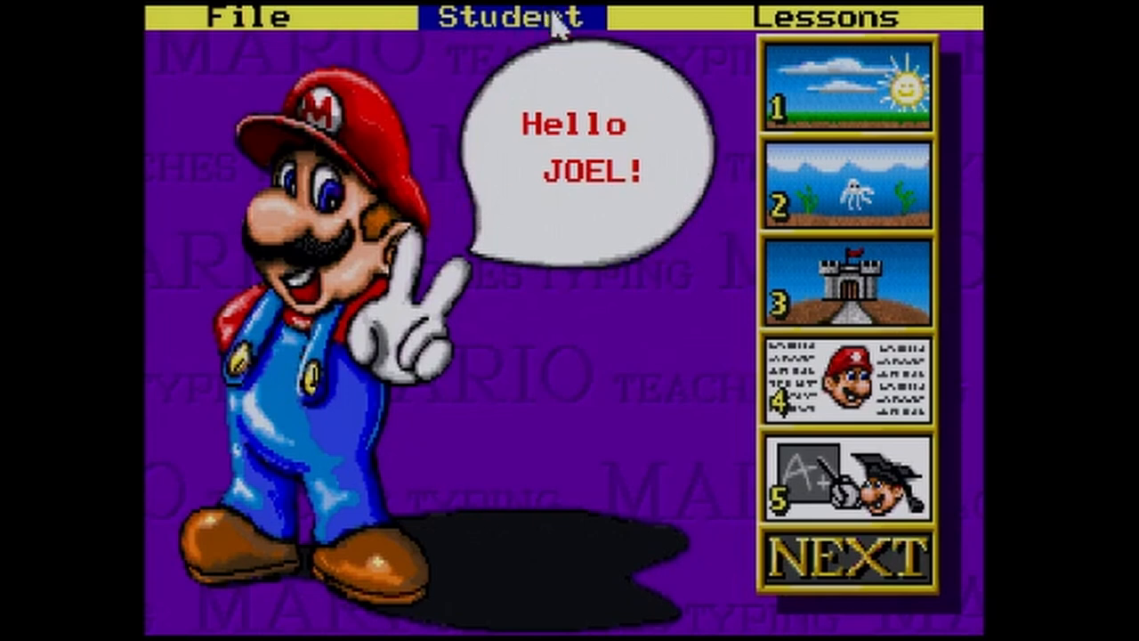
Choose Home Row Only from the lesson key ranges menu
left_click(841, 15)
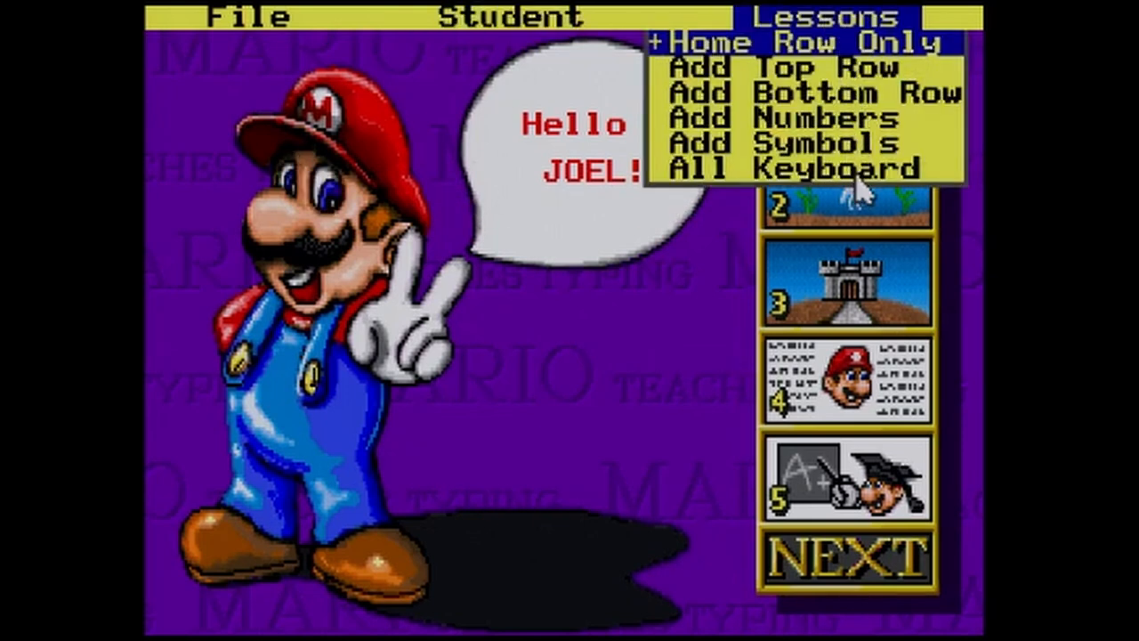
mouse_move(707, 78)
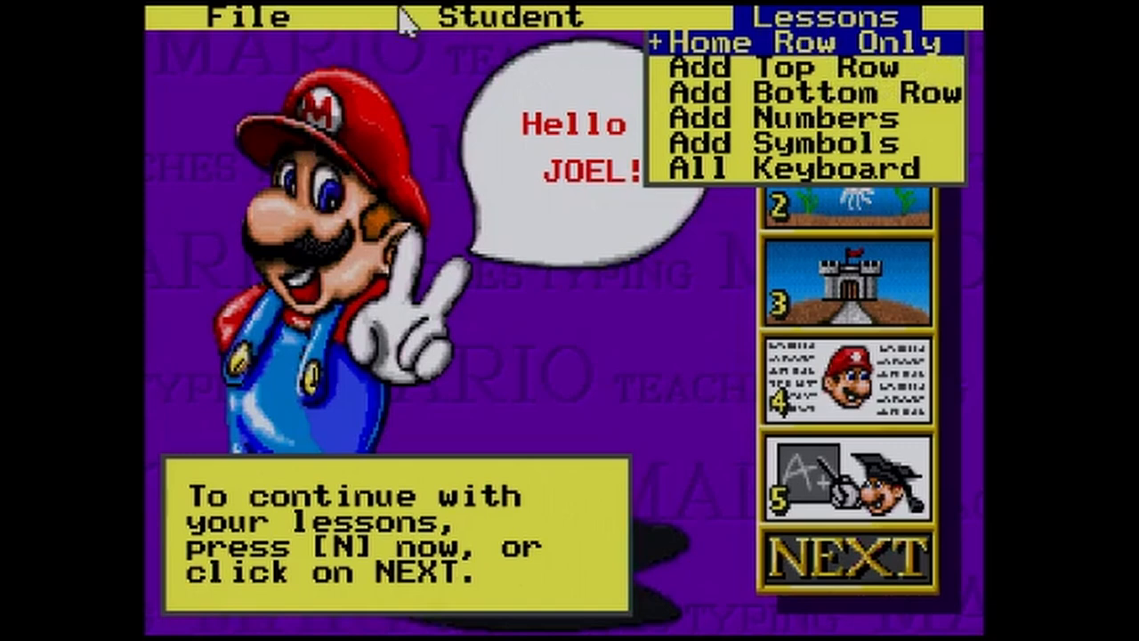
left_click(828, 18)
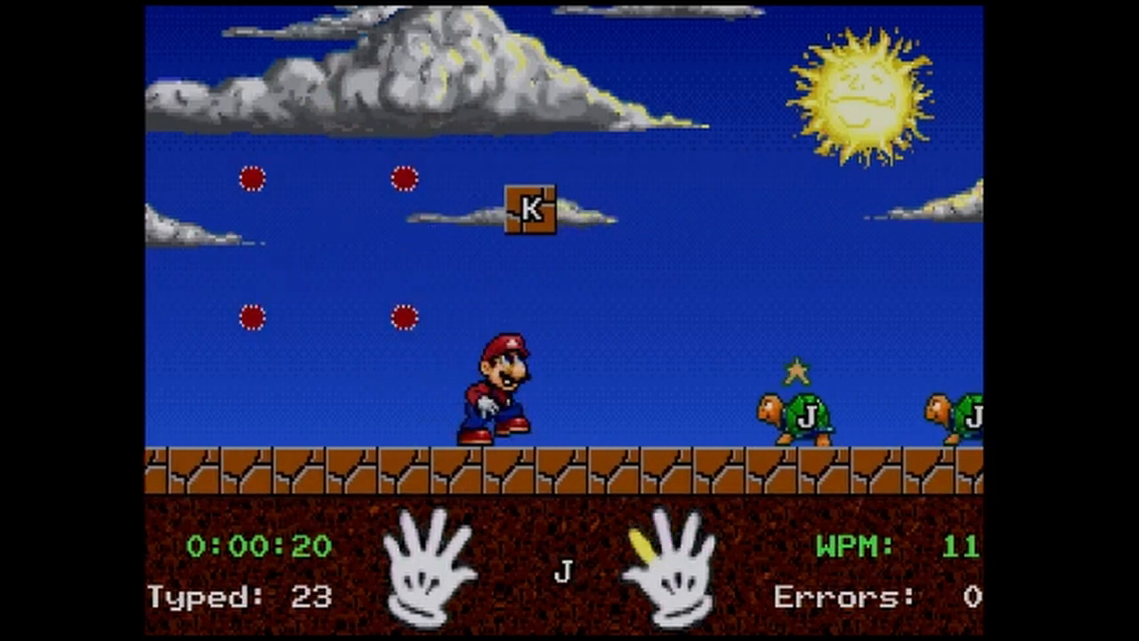
Type the home-row letter 'k' in the outdoor lesson
key("k")
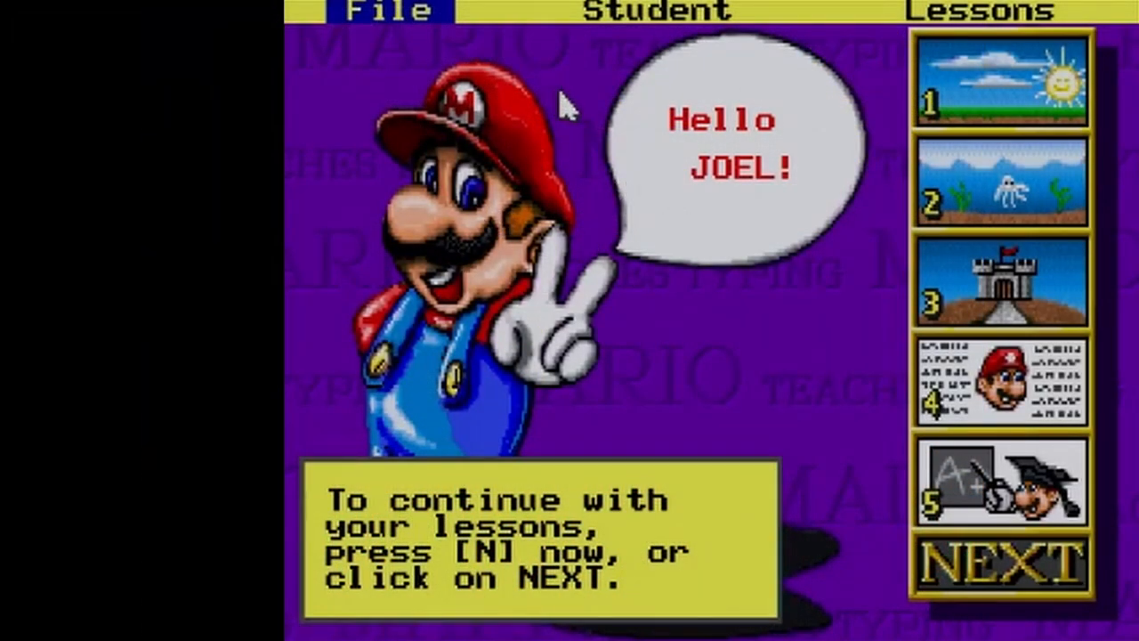
mouse_move(589, 186)
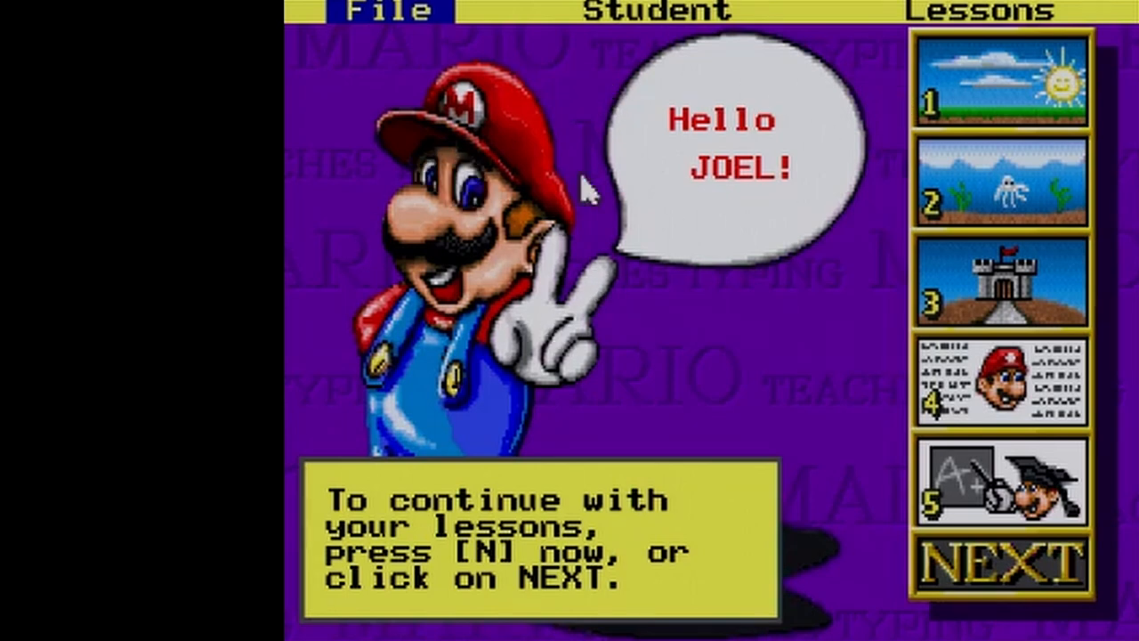
Quit Mario Teaches Typing from the File menu, returning to NETWORK\MTCP
left_click(636, 9)
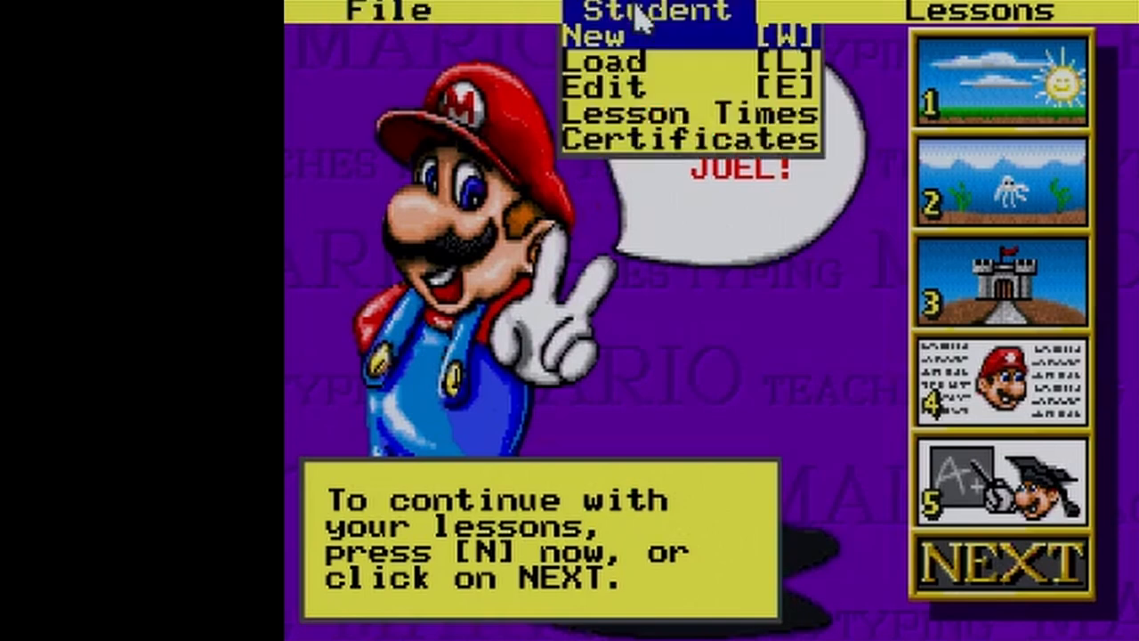
left_click(387, 9)
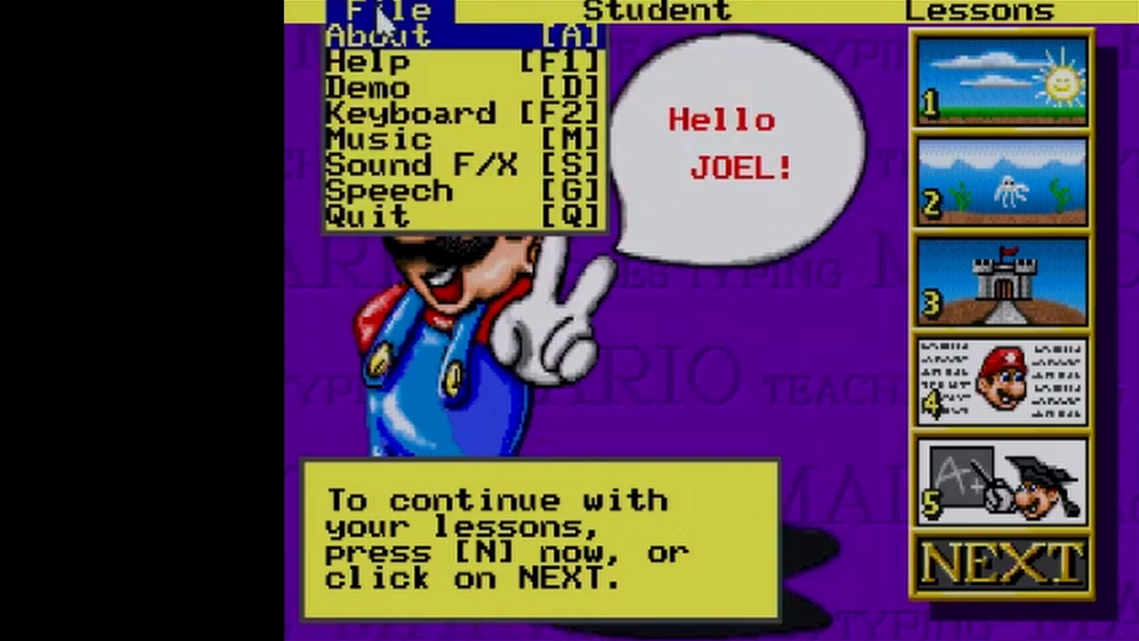
mouse_move(994, 19)
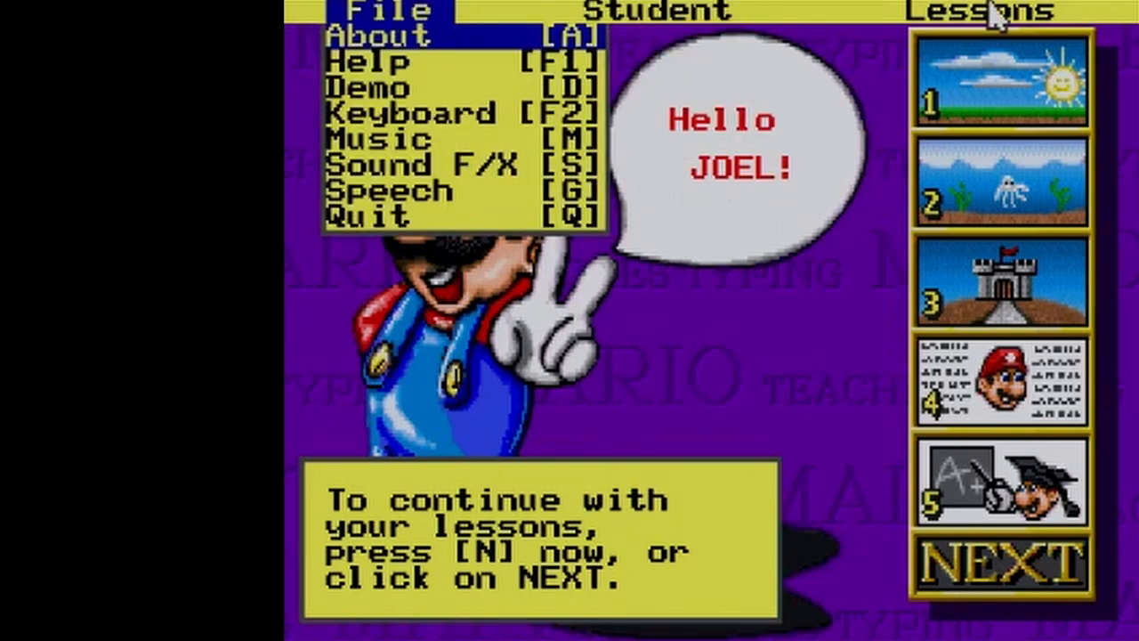
left_click(368, 216)
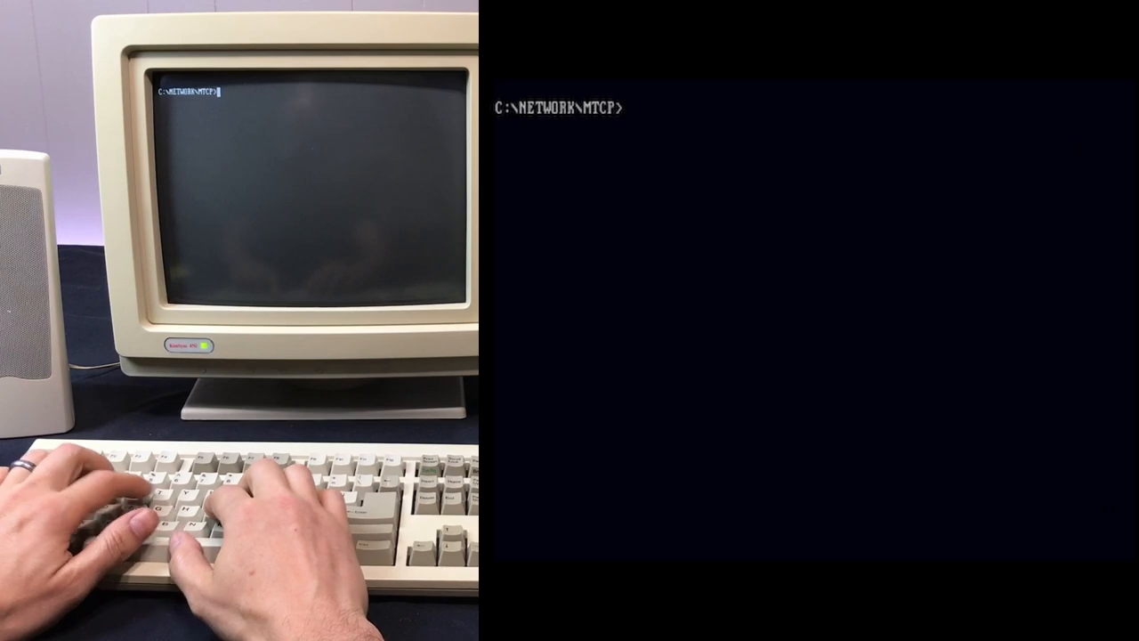
Telnet to cavebbs.homeip.net to connect to The Cave BBS
type("telnet")
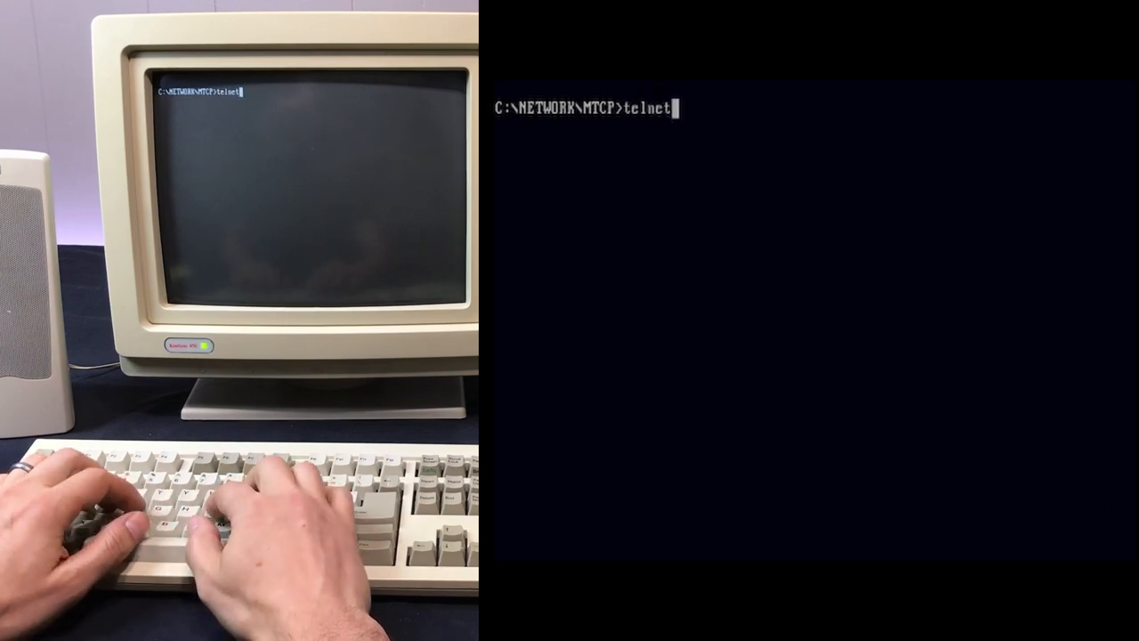
type("cavebbs.homeip.net")
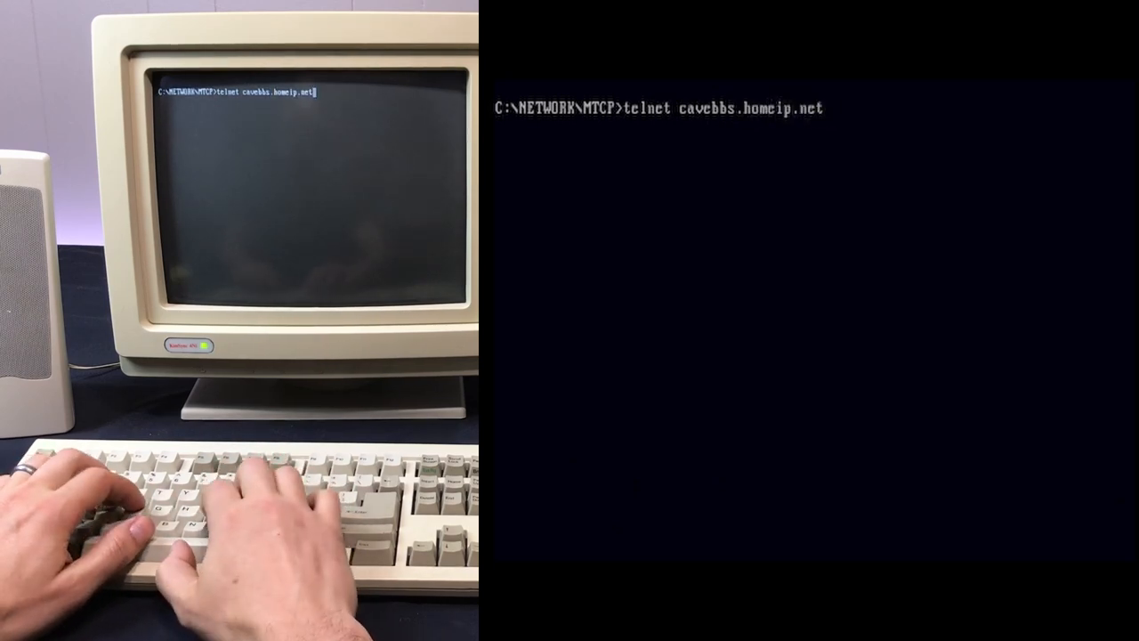
key("enter")
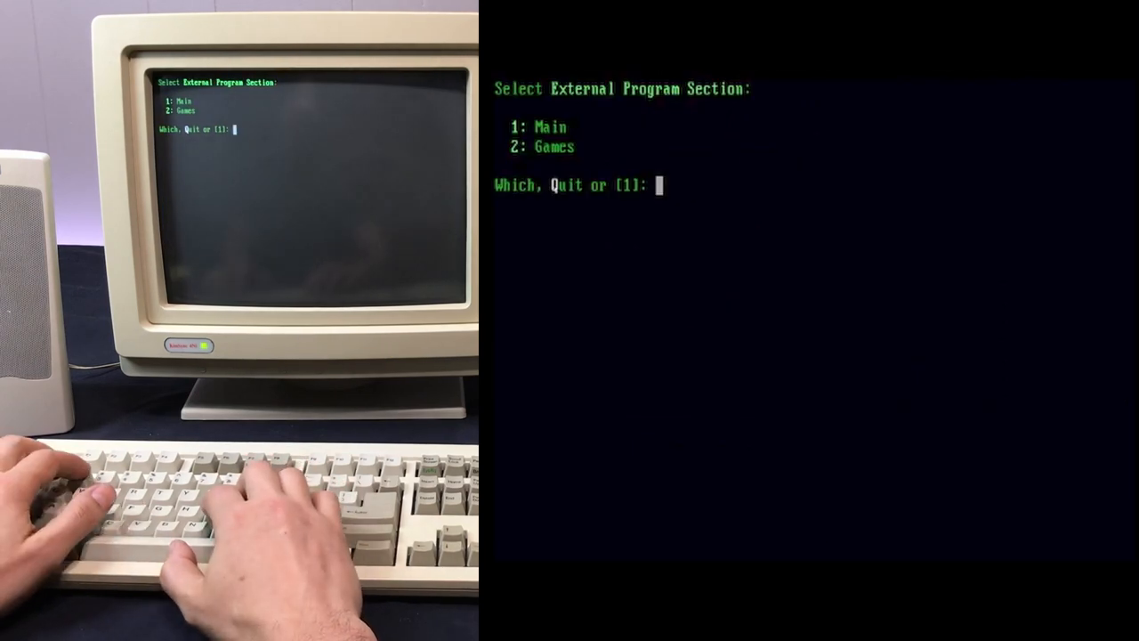
Browse Legend of the Red Dragon rankings, then launch TradeWars 2002 (option 1)
type("2")
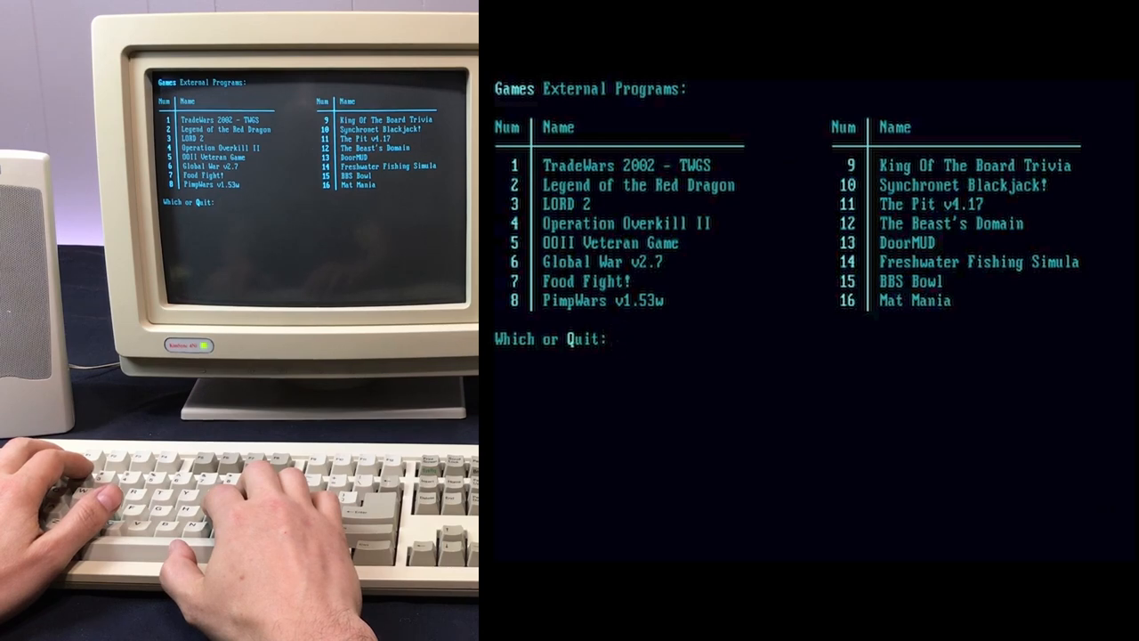
type("2")
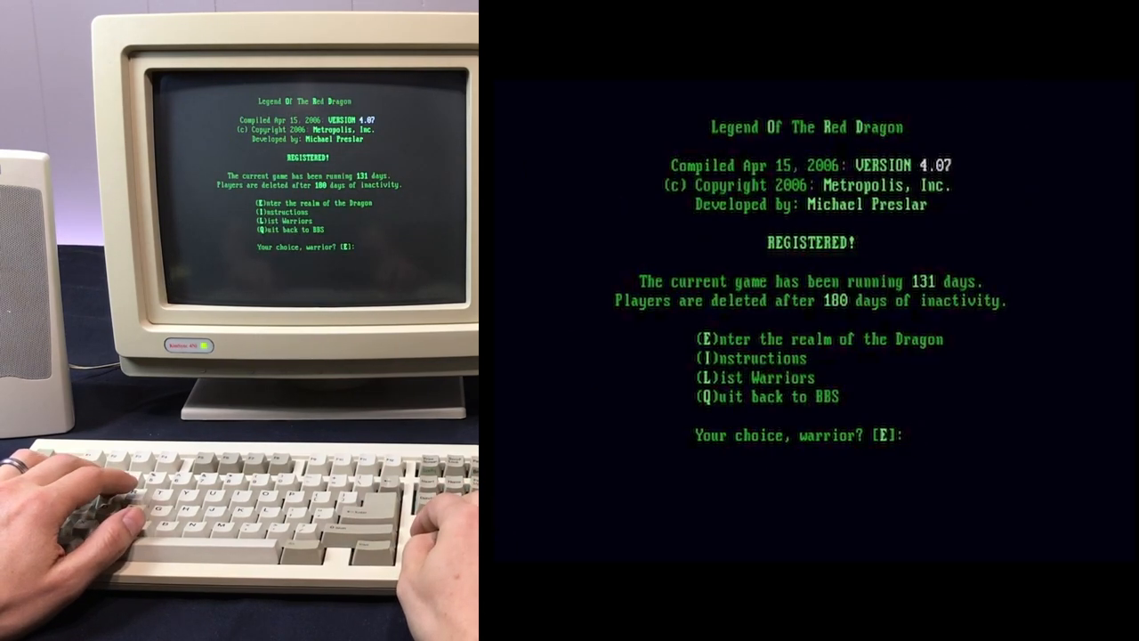
key("L")
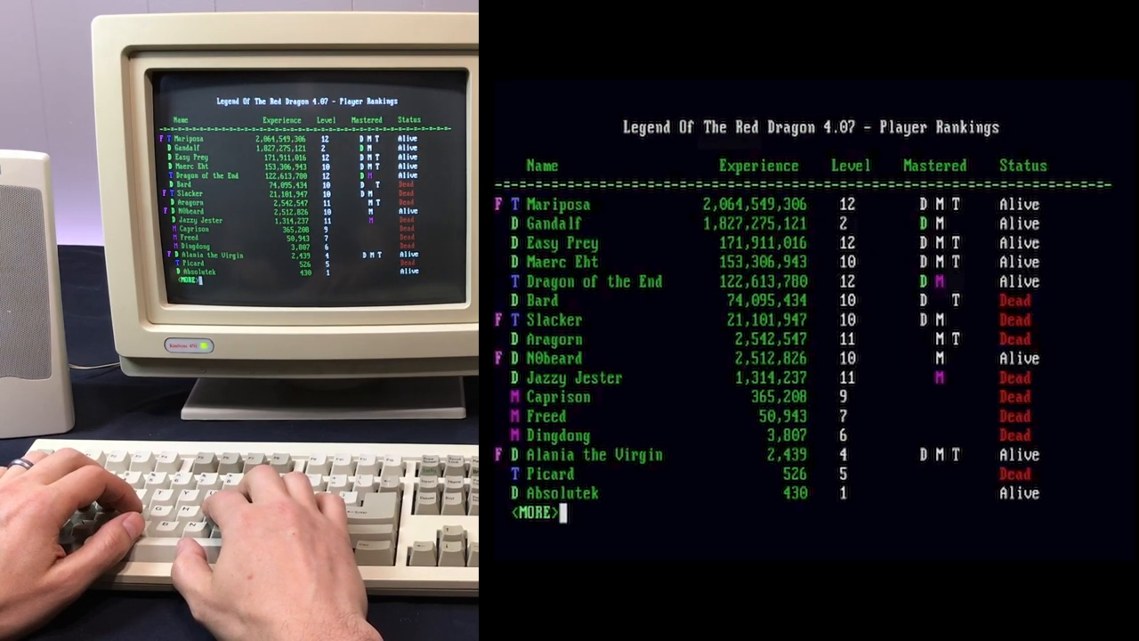
key("enter")
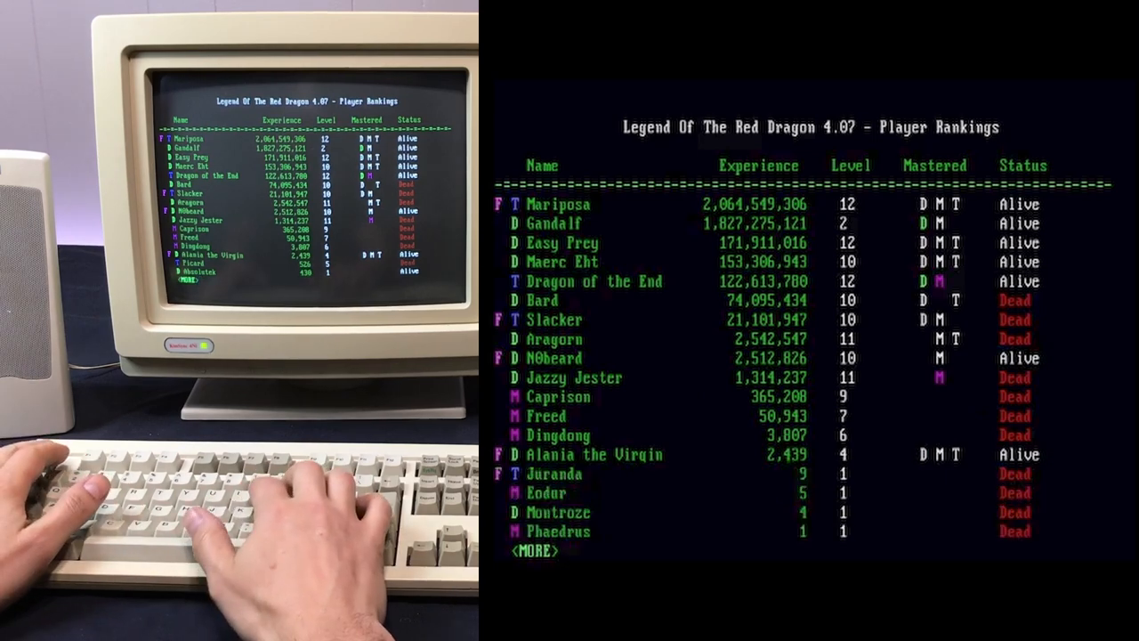
key("enter")
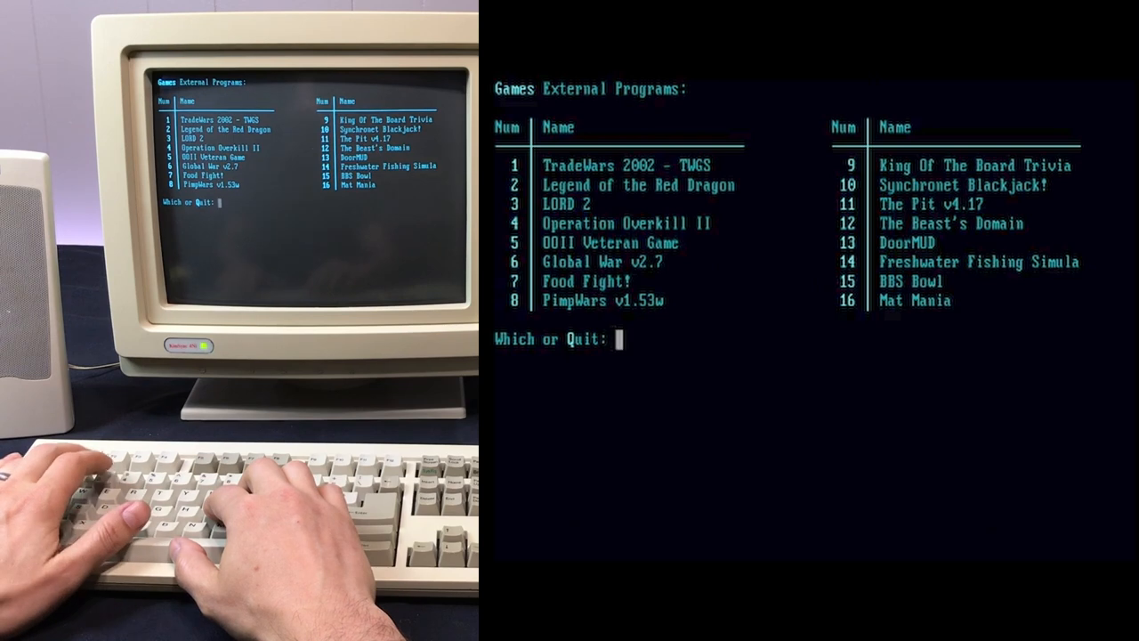
type("1")
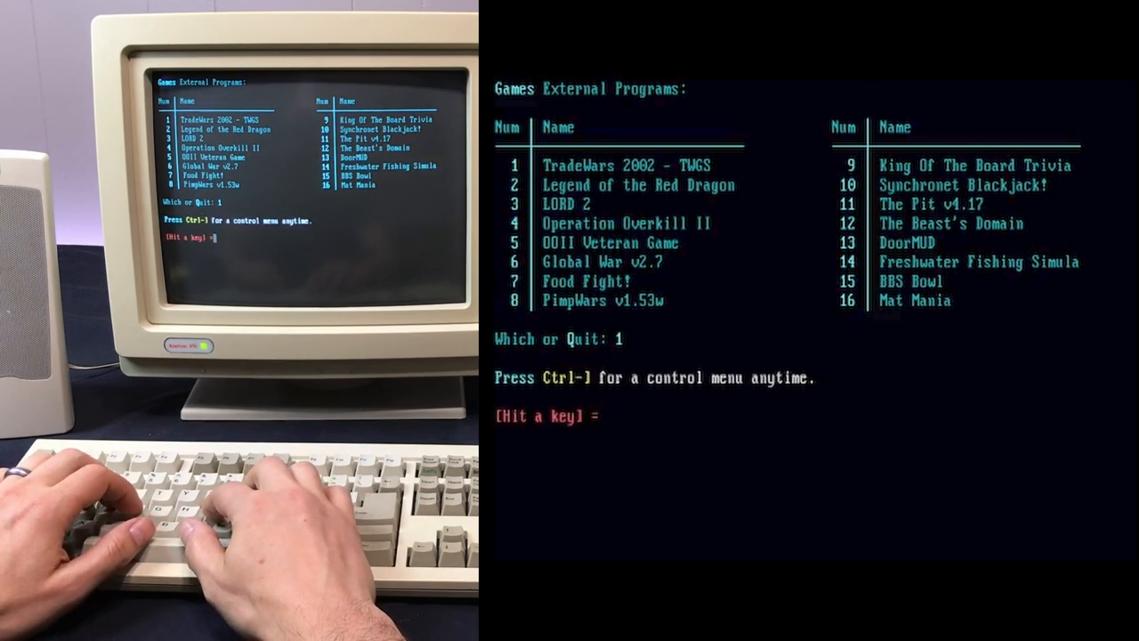
key("enter")
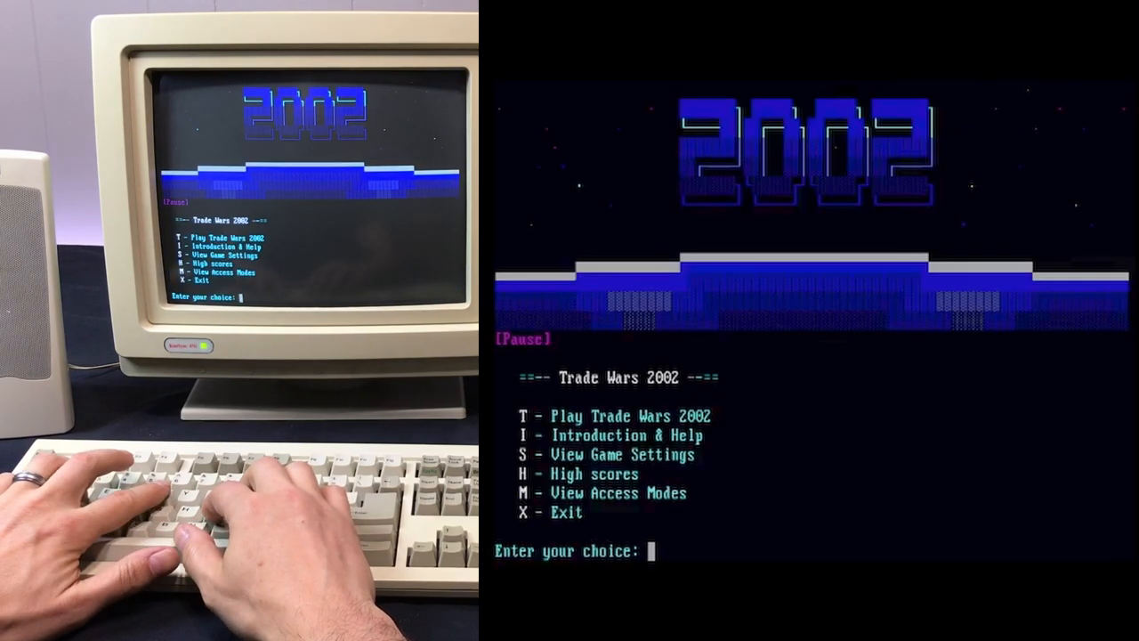
Play Trade Wars 2002, pass the welcome screen and pick game A
type("T")
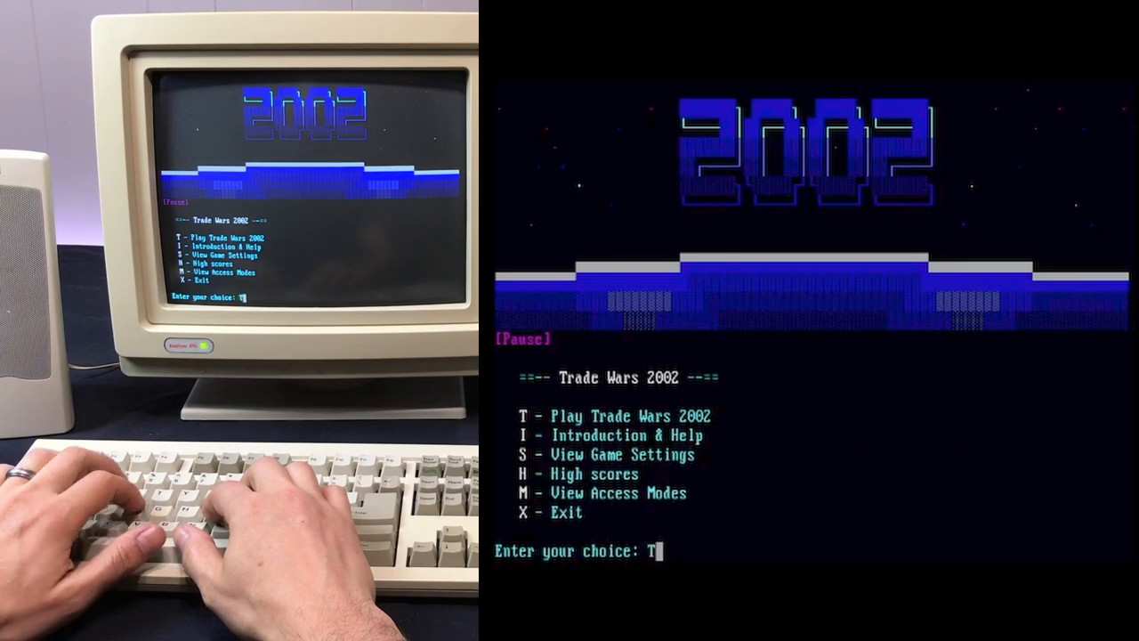
key("Enter")
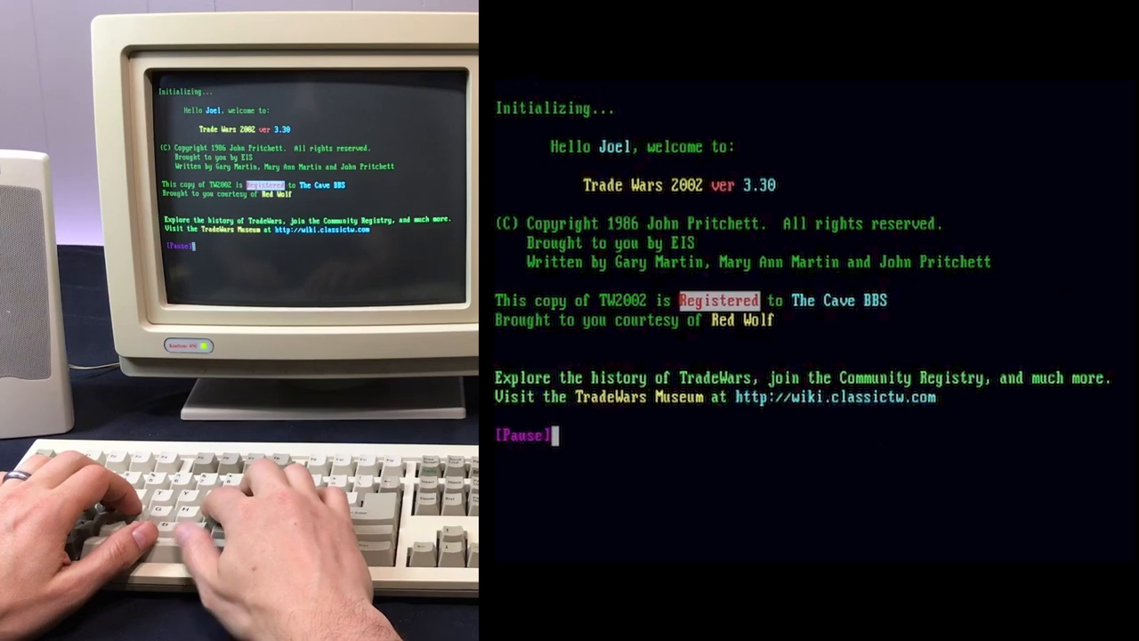
key("enter")
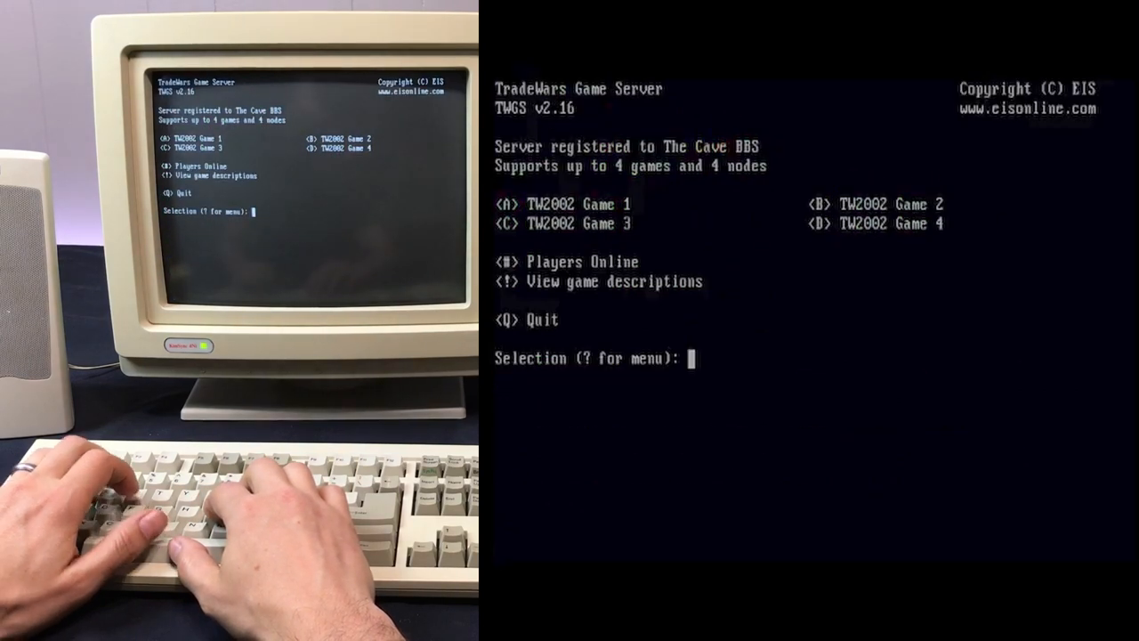
type("A")
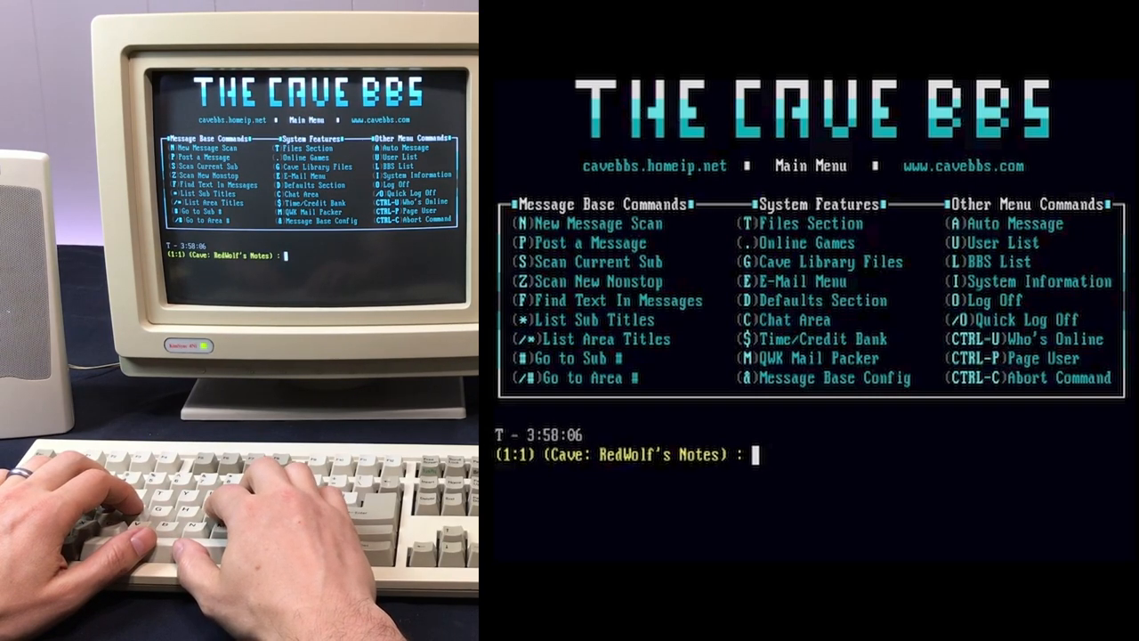
Scan all new messages, read the Computer Downtime notice, then abort with Q
type("N")
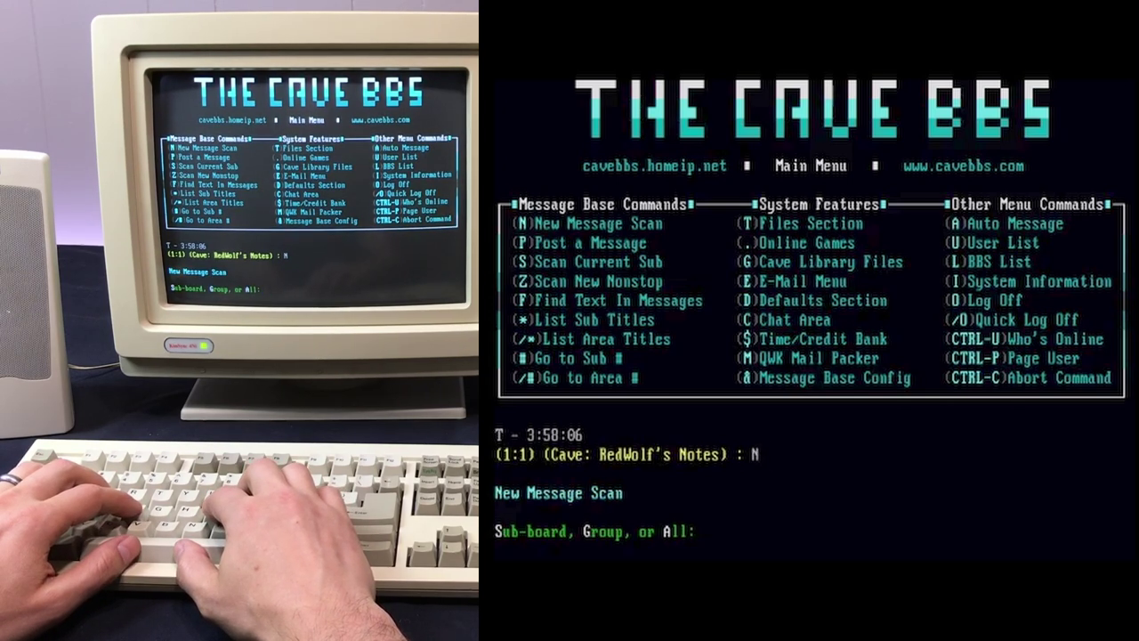
type("A")
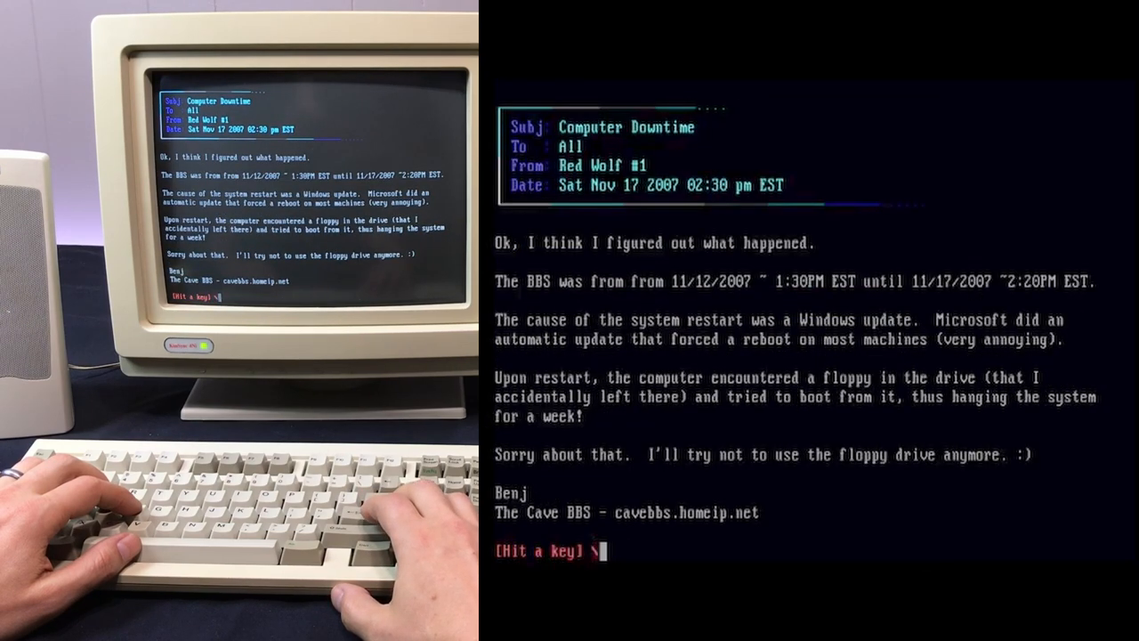
key("enter")
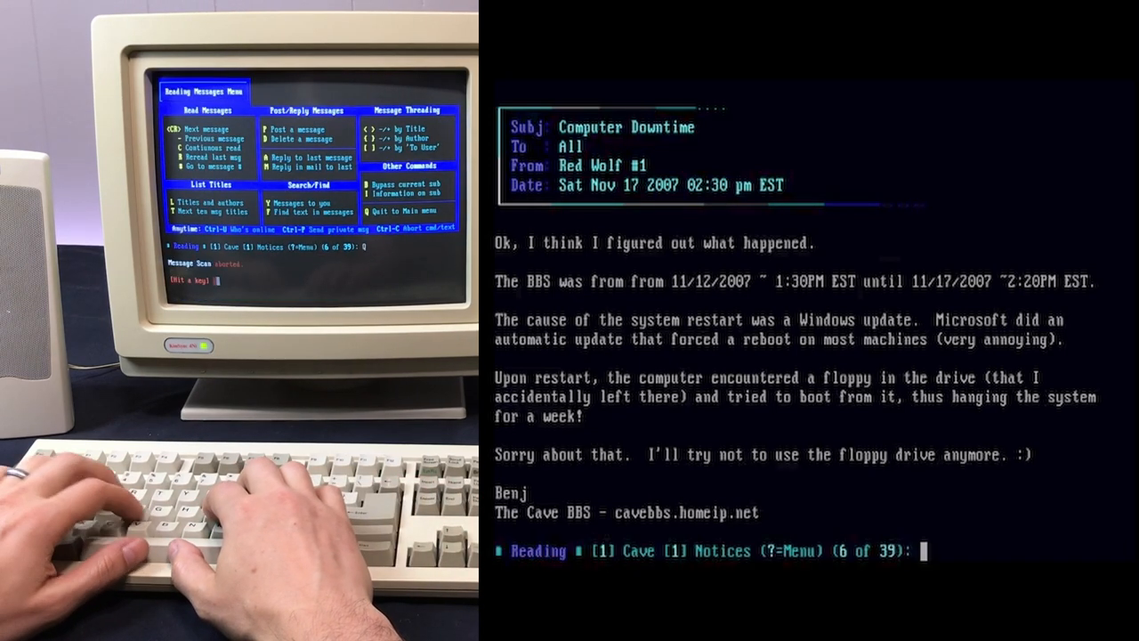
key("q")
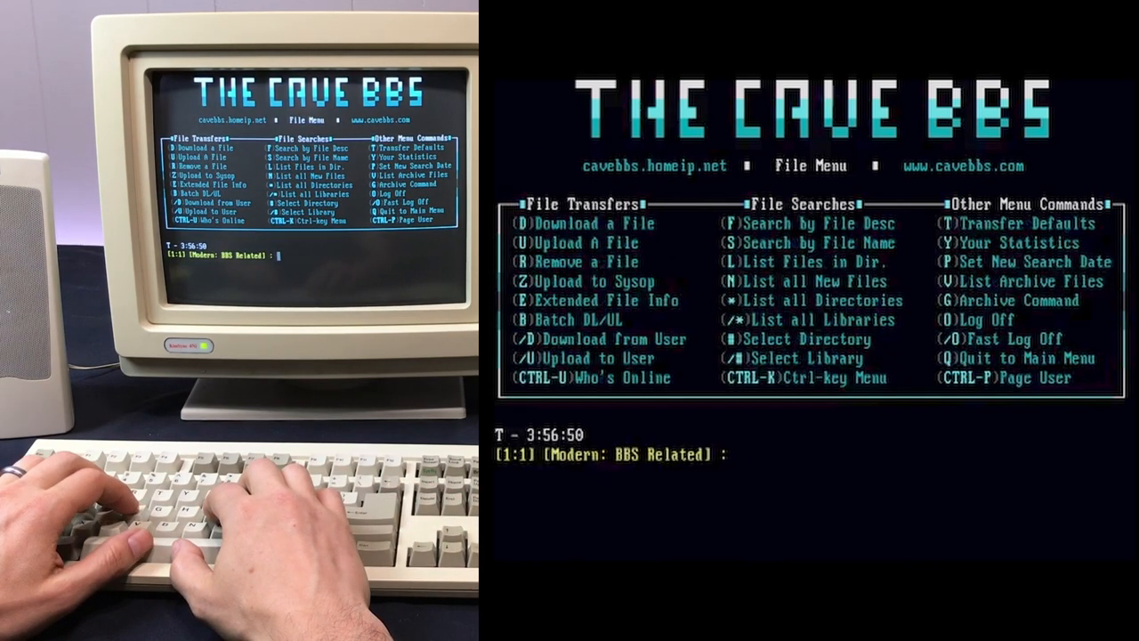
List all files in Modern BBS Related, then fast log off with /O
type("L")
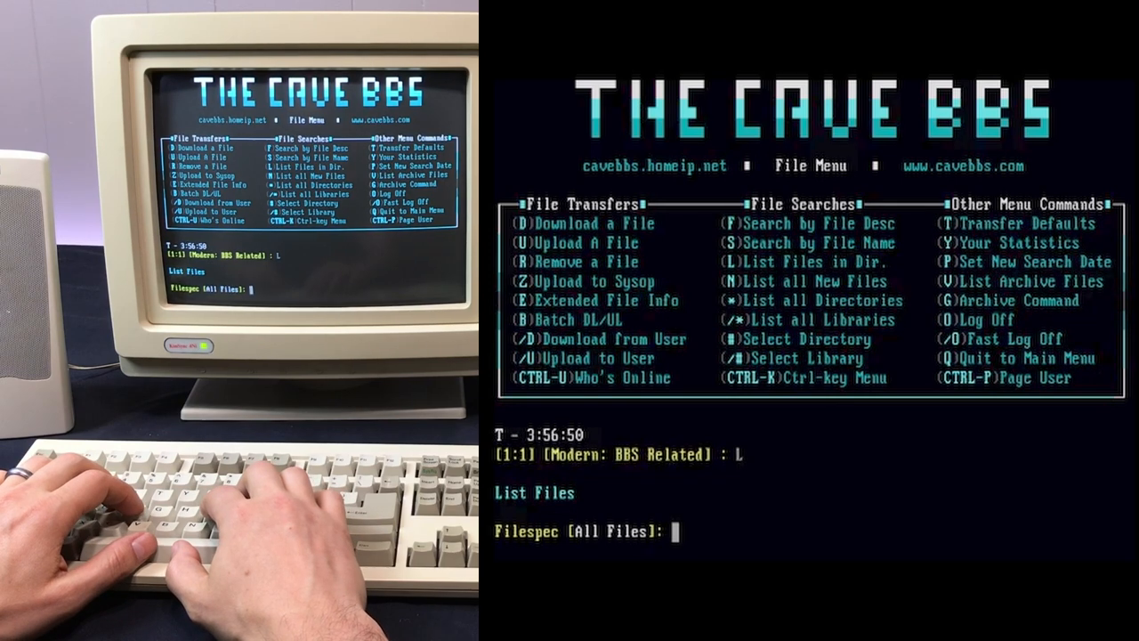
key("Enter")
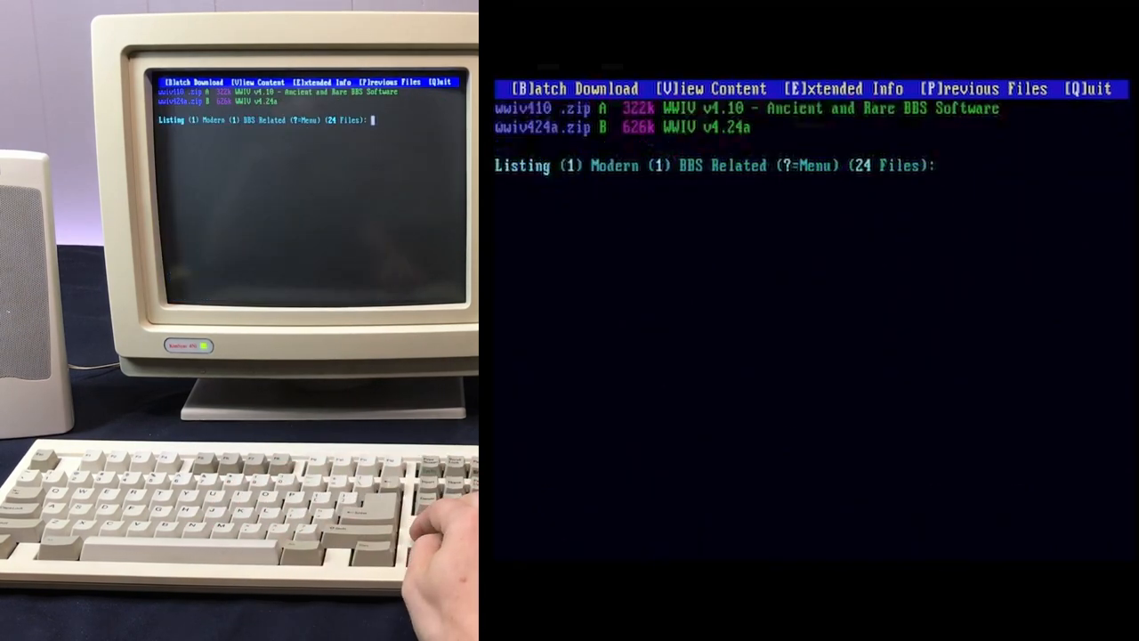
key("enter")
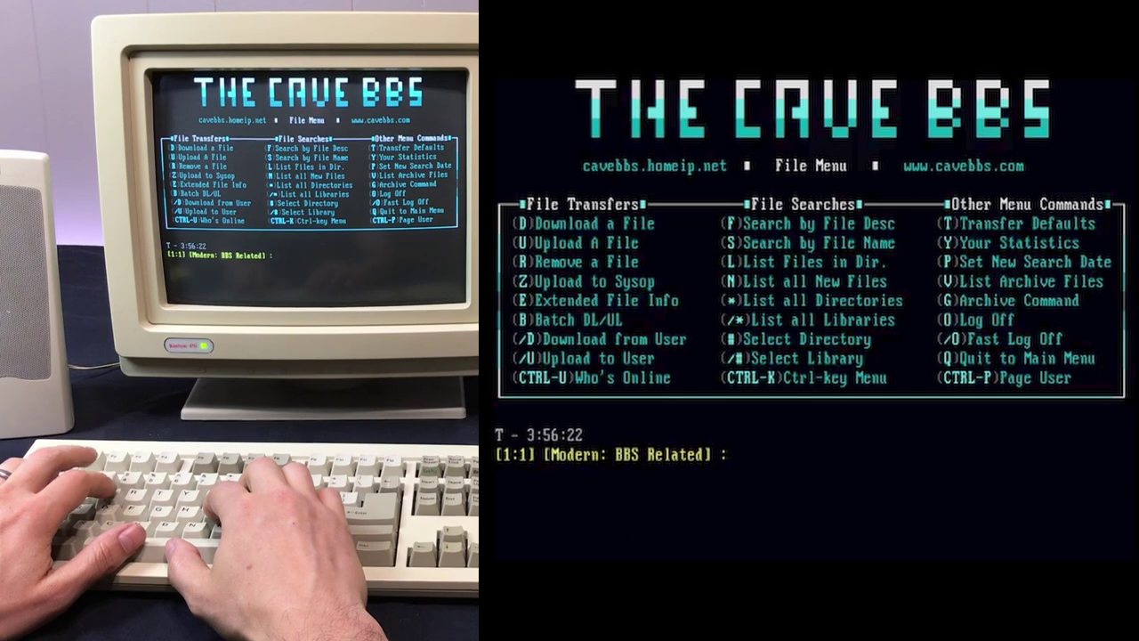
type("/")
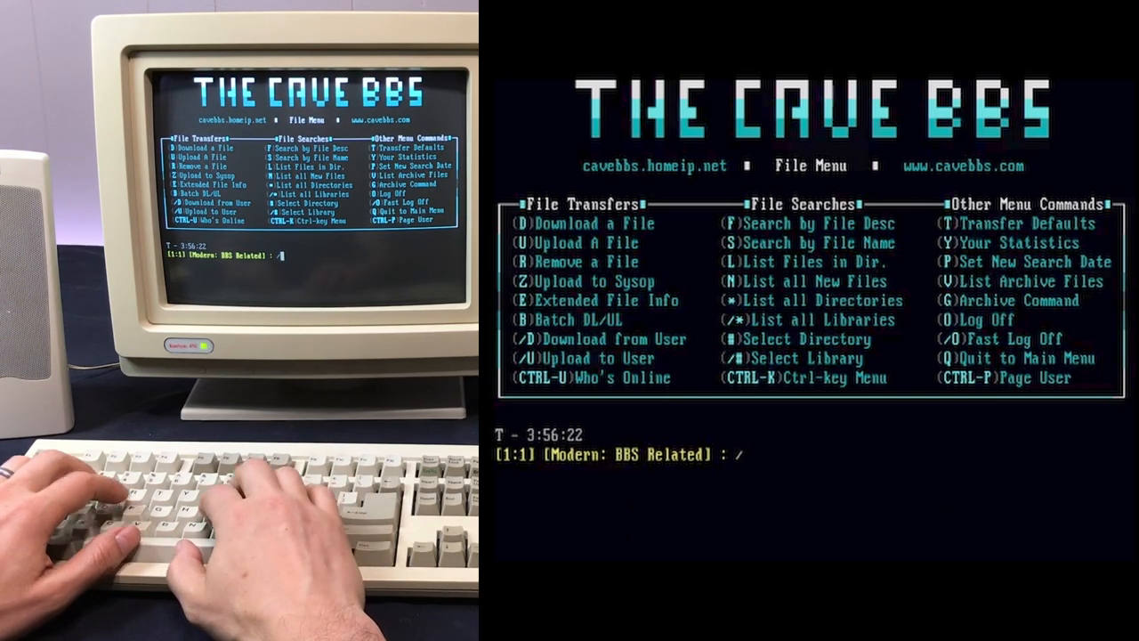
type("0")
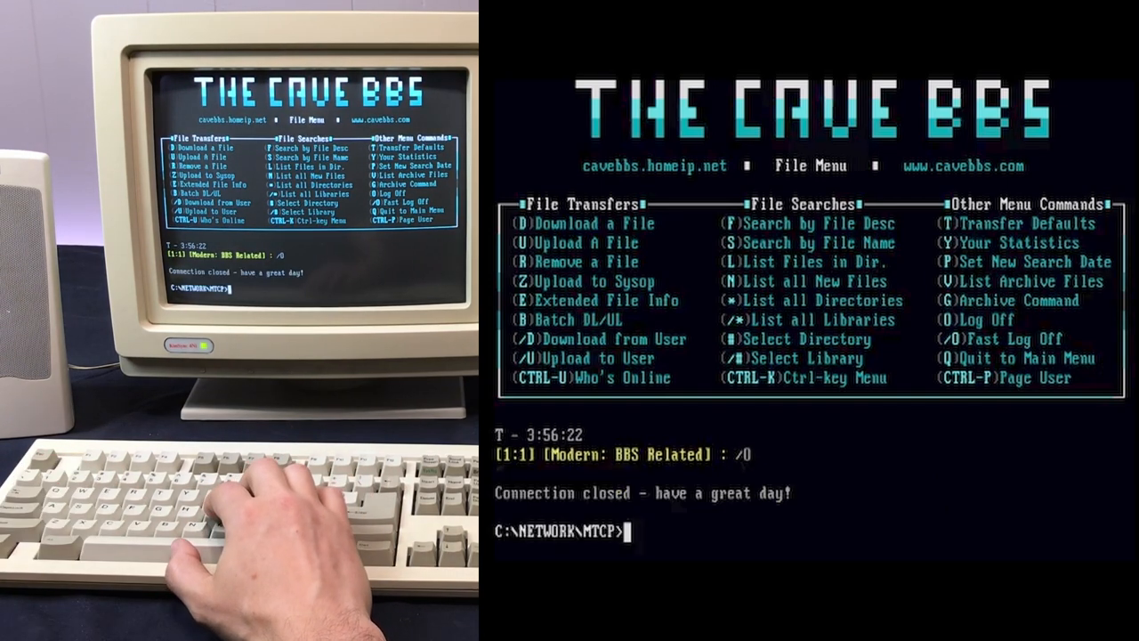
Run telnet to blackflag.acid.org and wait for the Black Flag theme selection screen
type("telnet b")
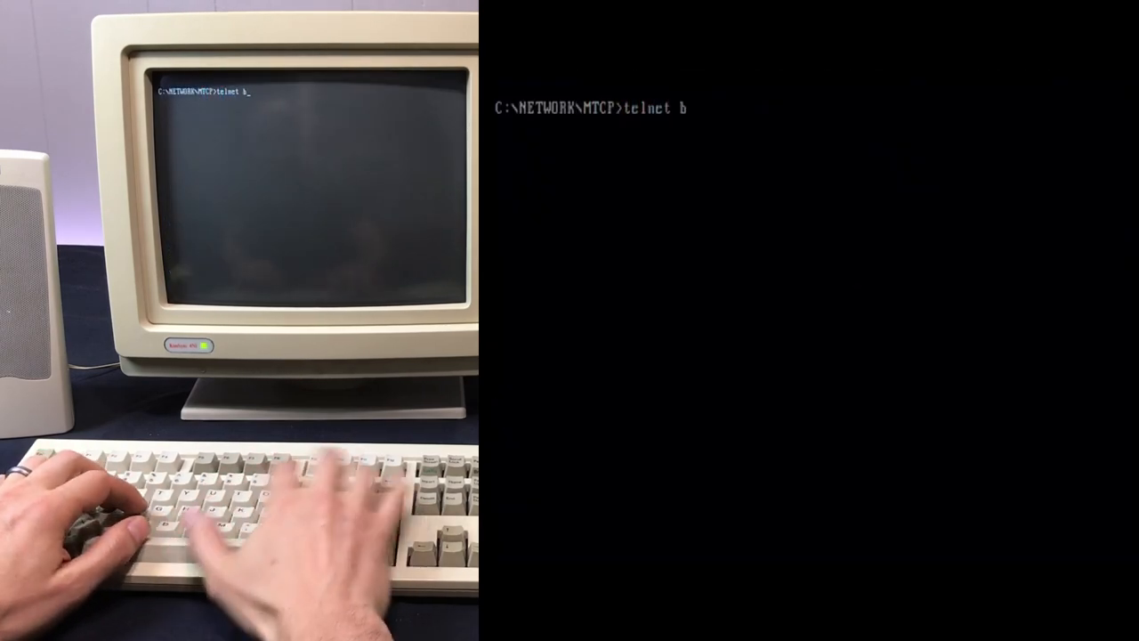
type("lackflag")
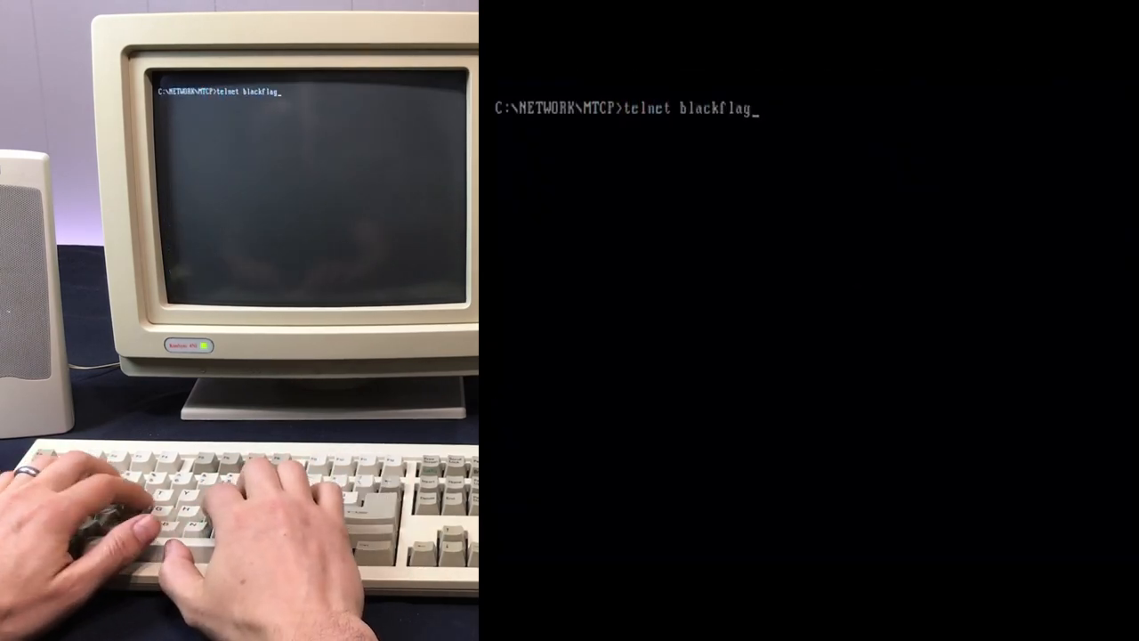
type(".acid.")
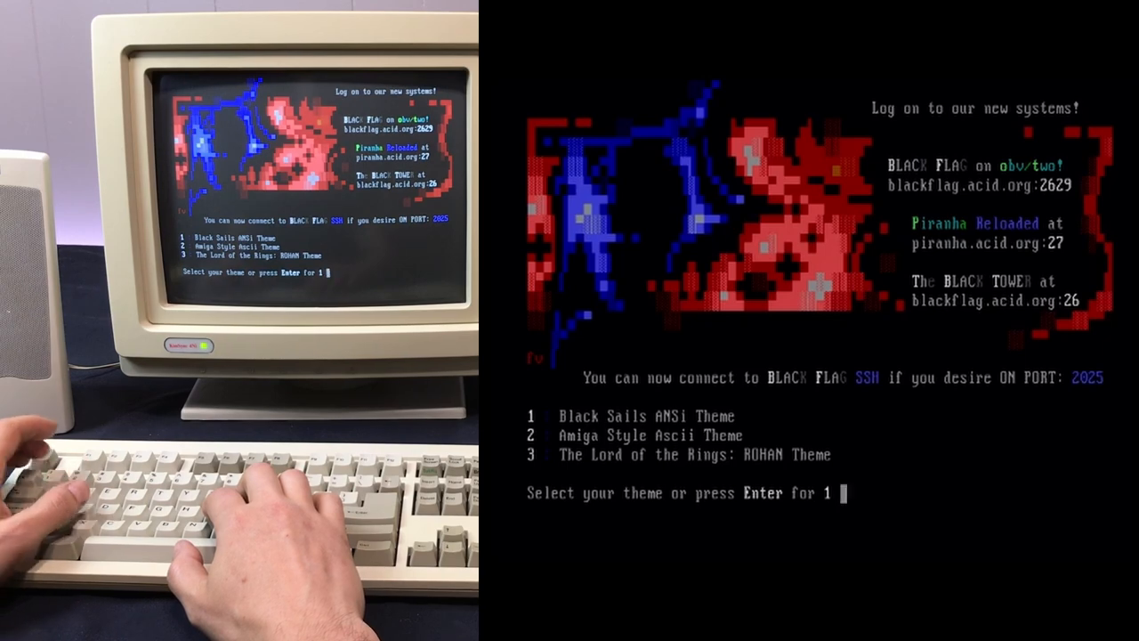
Choose the default Black Sails ANSi theme, fill in the new-user application, and create the account
key("enter")
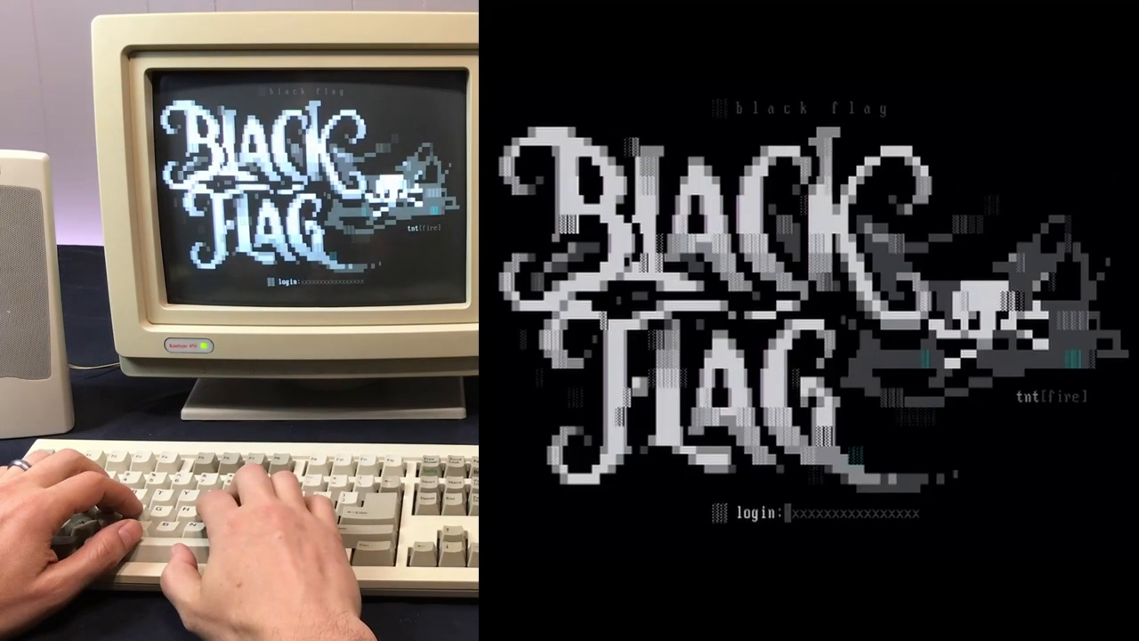
type("Joe")
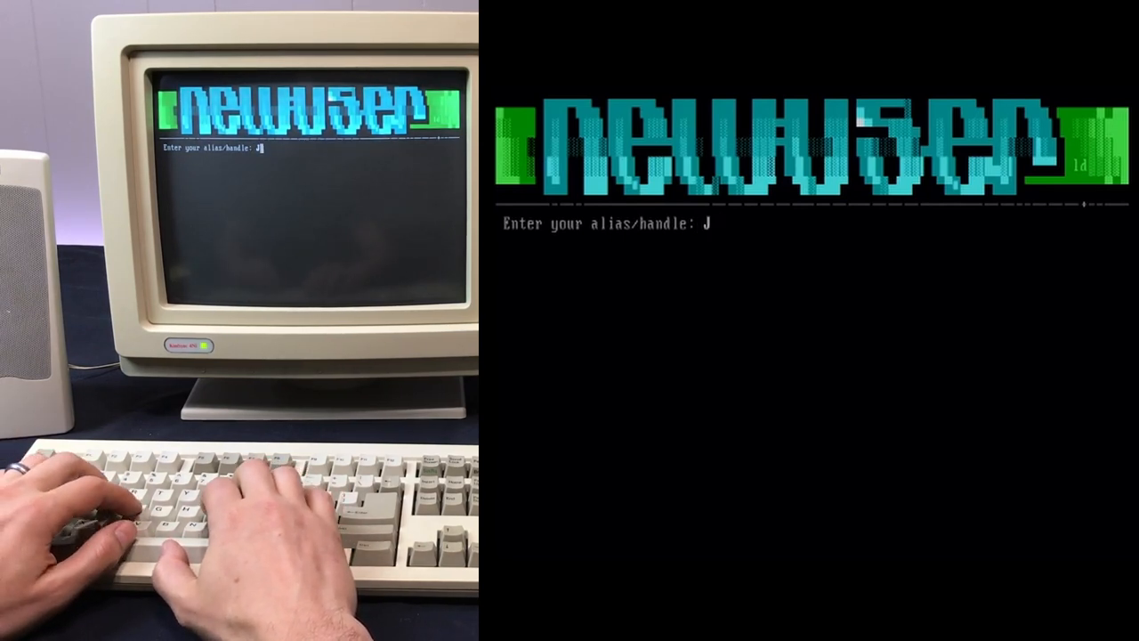
type("oel")
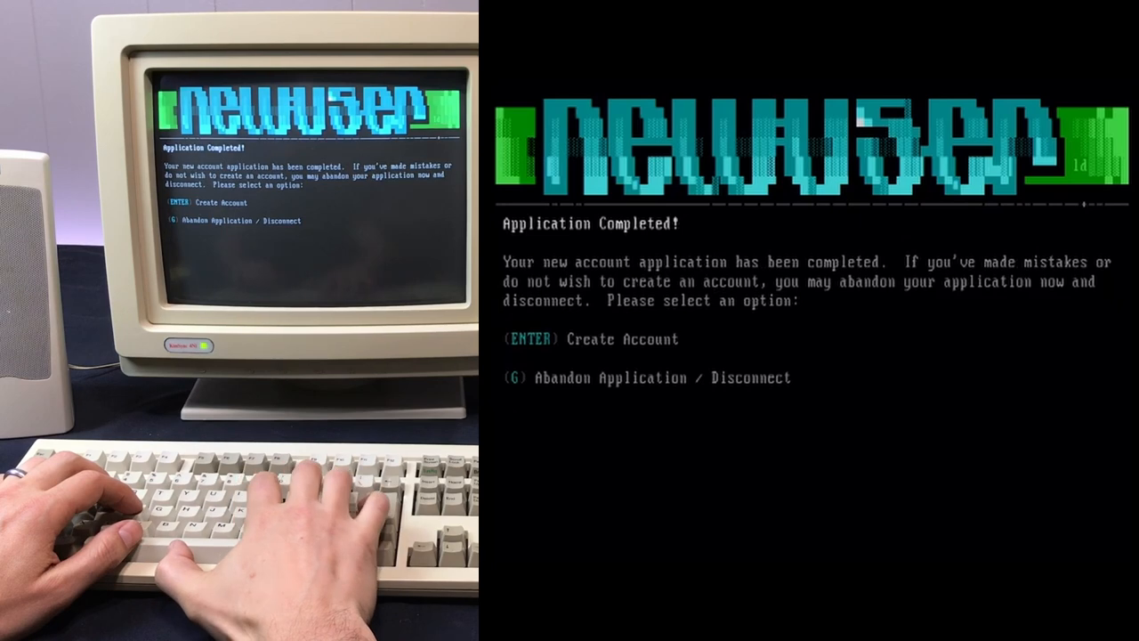
key("enter")
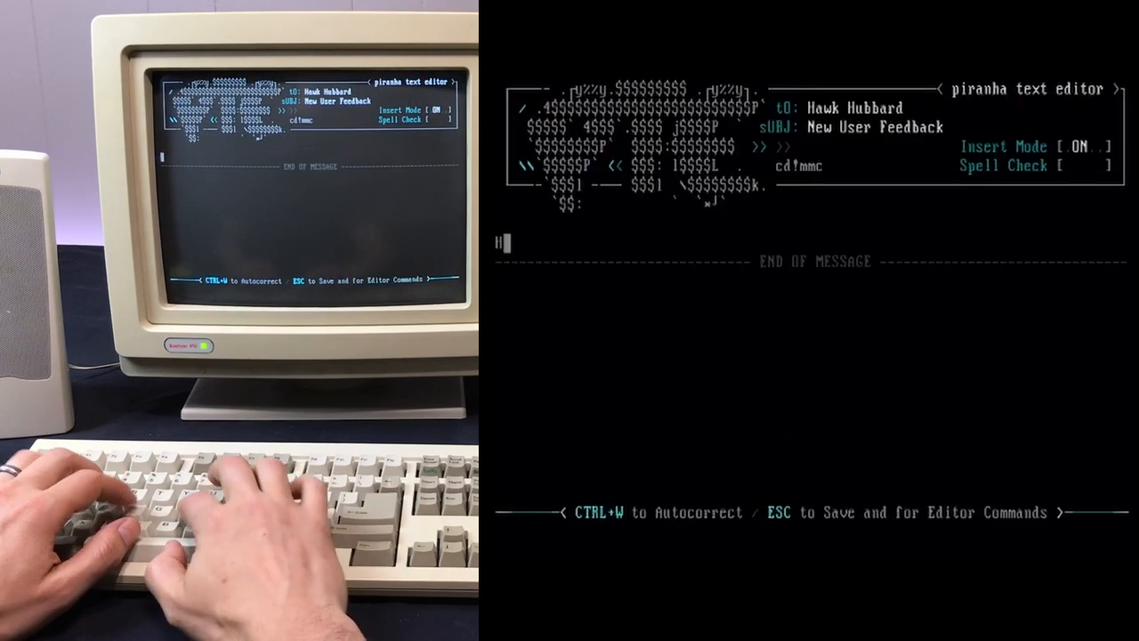
Type the feedback greeting 'Hello I heard a...', then enter dir in the mTCP DOS shell
type("Hello I")
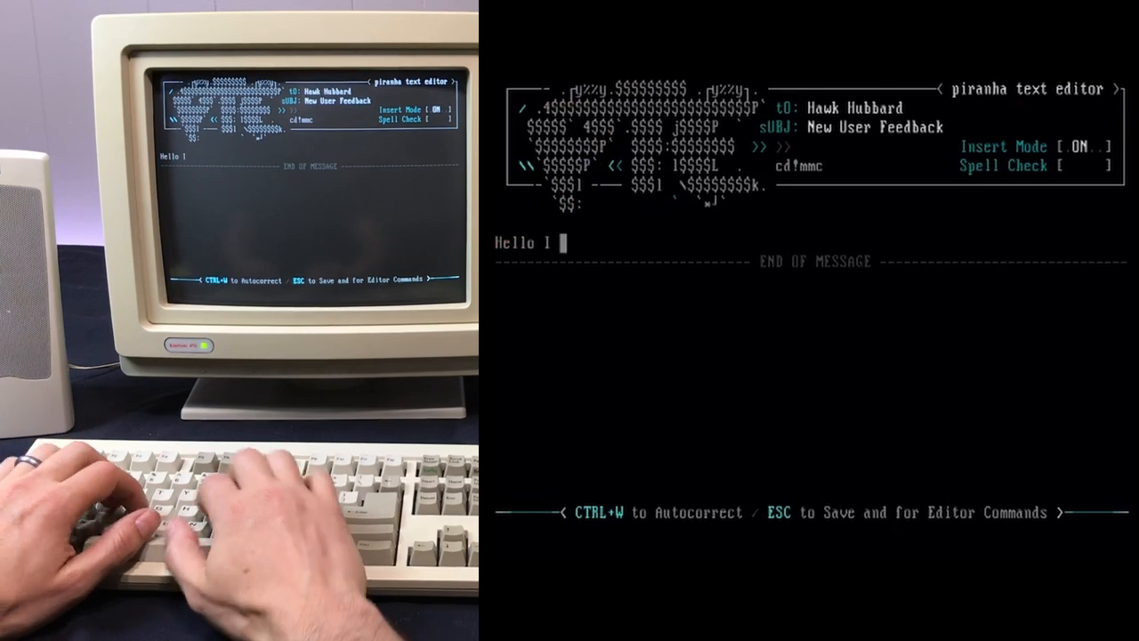
type("heard a")
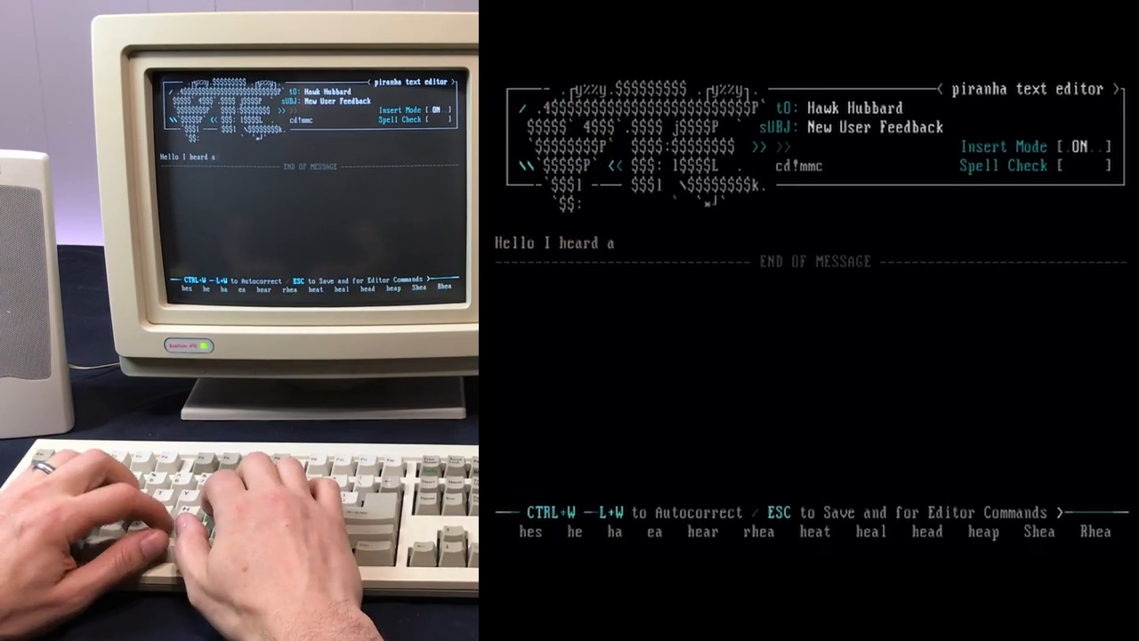
type("aboutt")
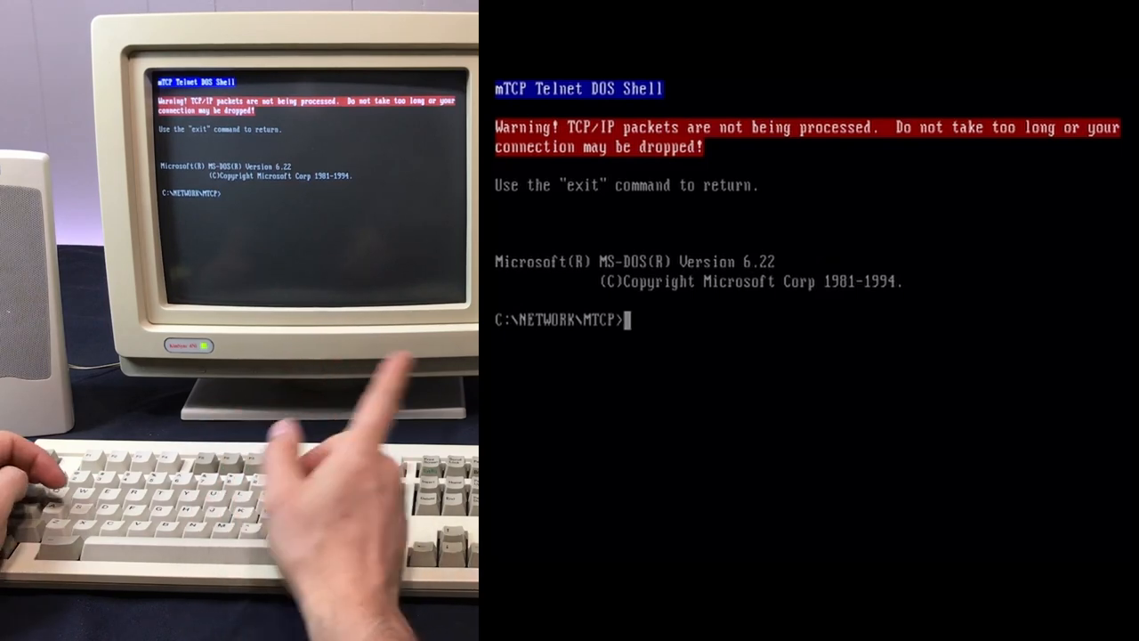
type("dir")
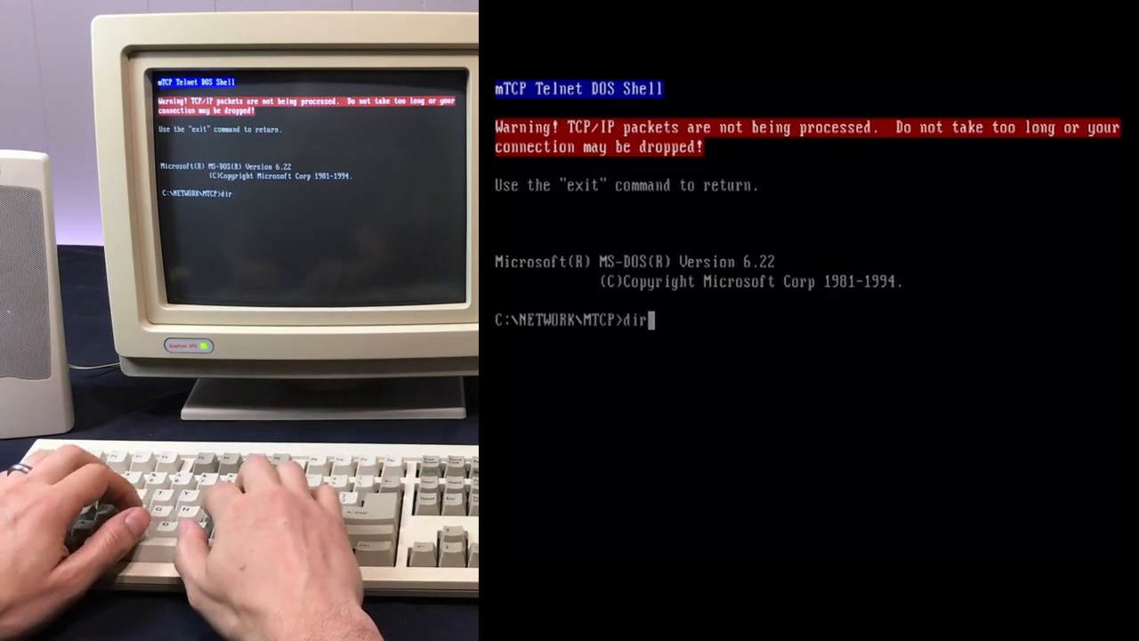